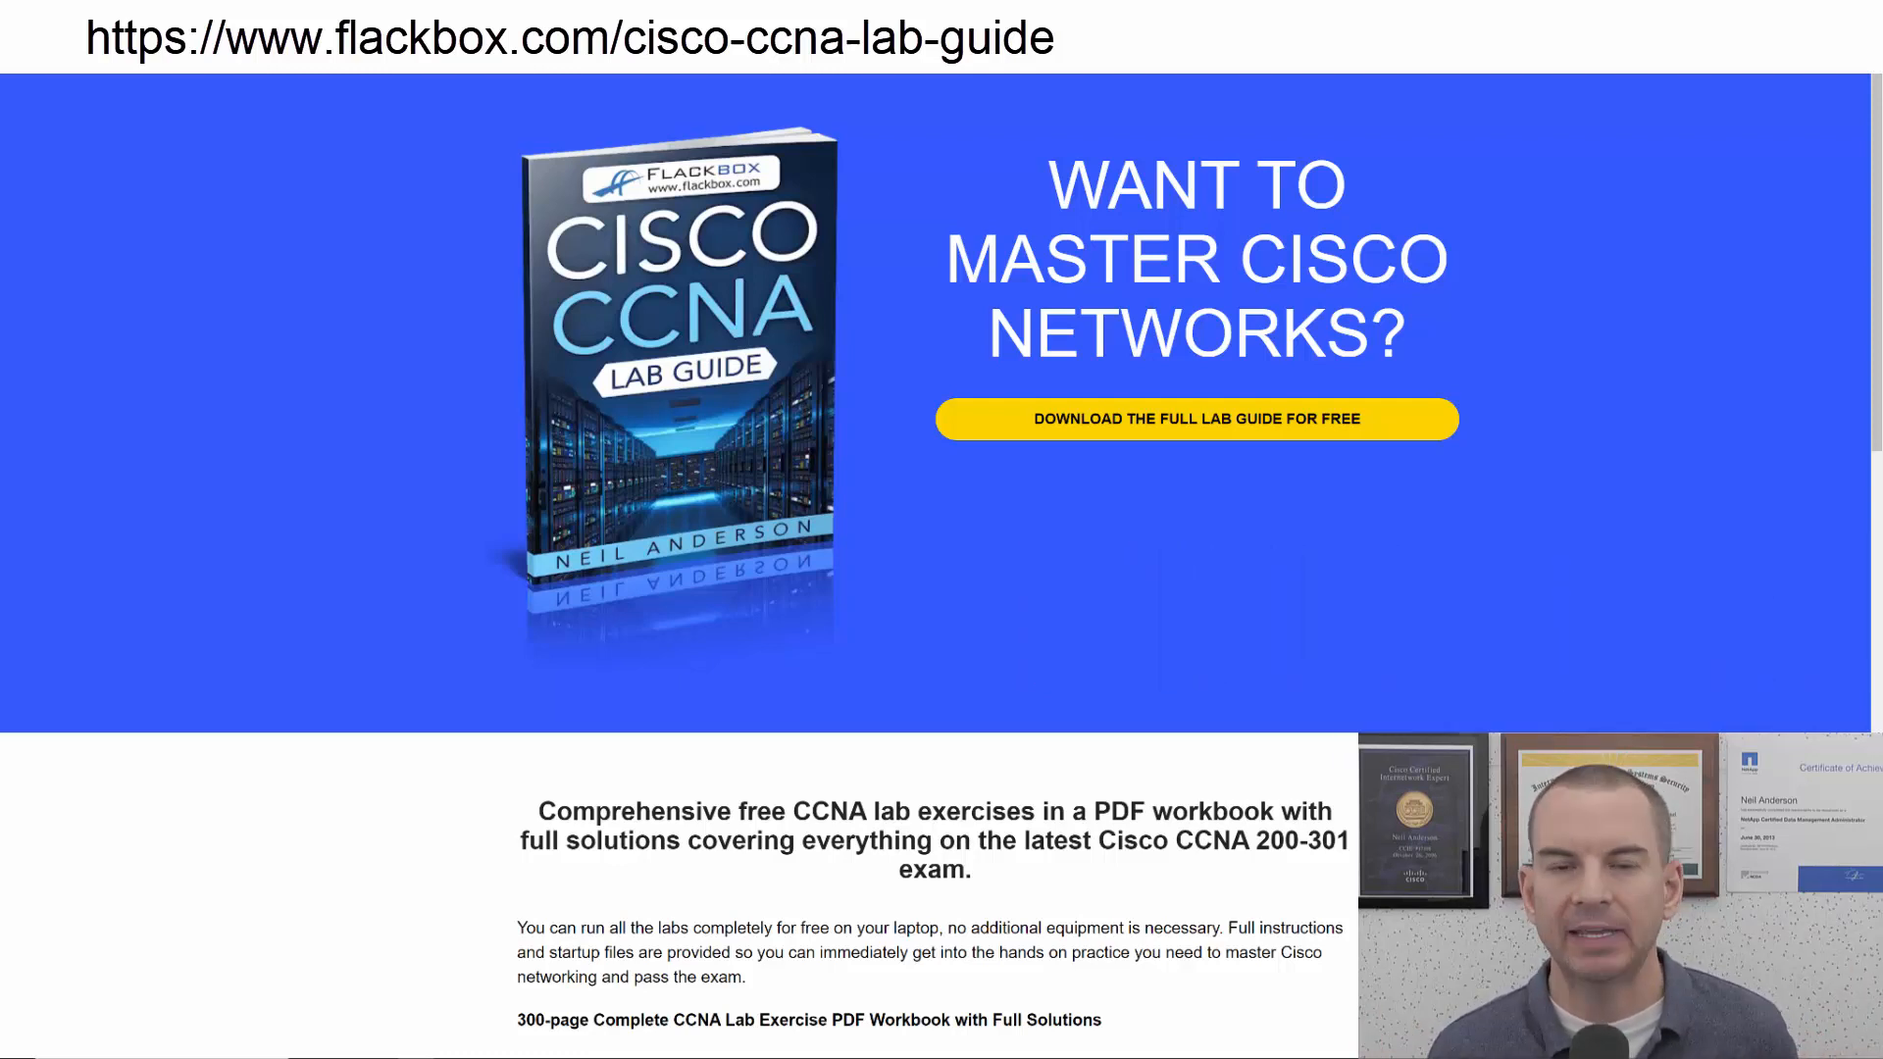
- Switch from the PowerPoint lab slide to the SuperPuTTY R1 terminal session
click(1194, 418)
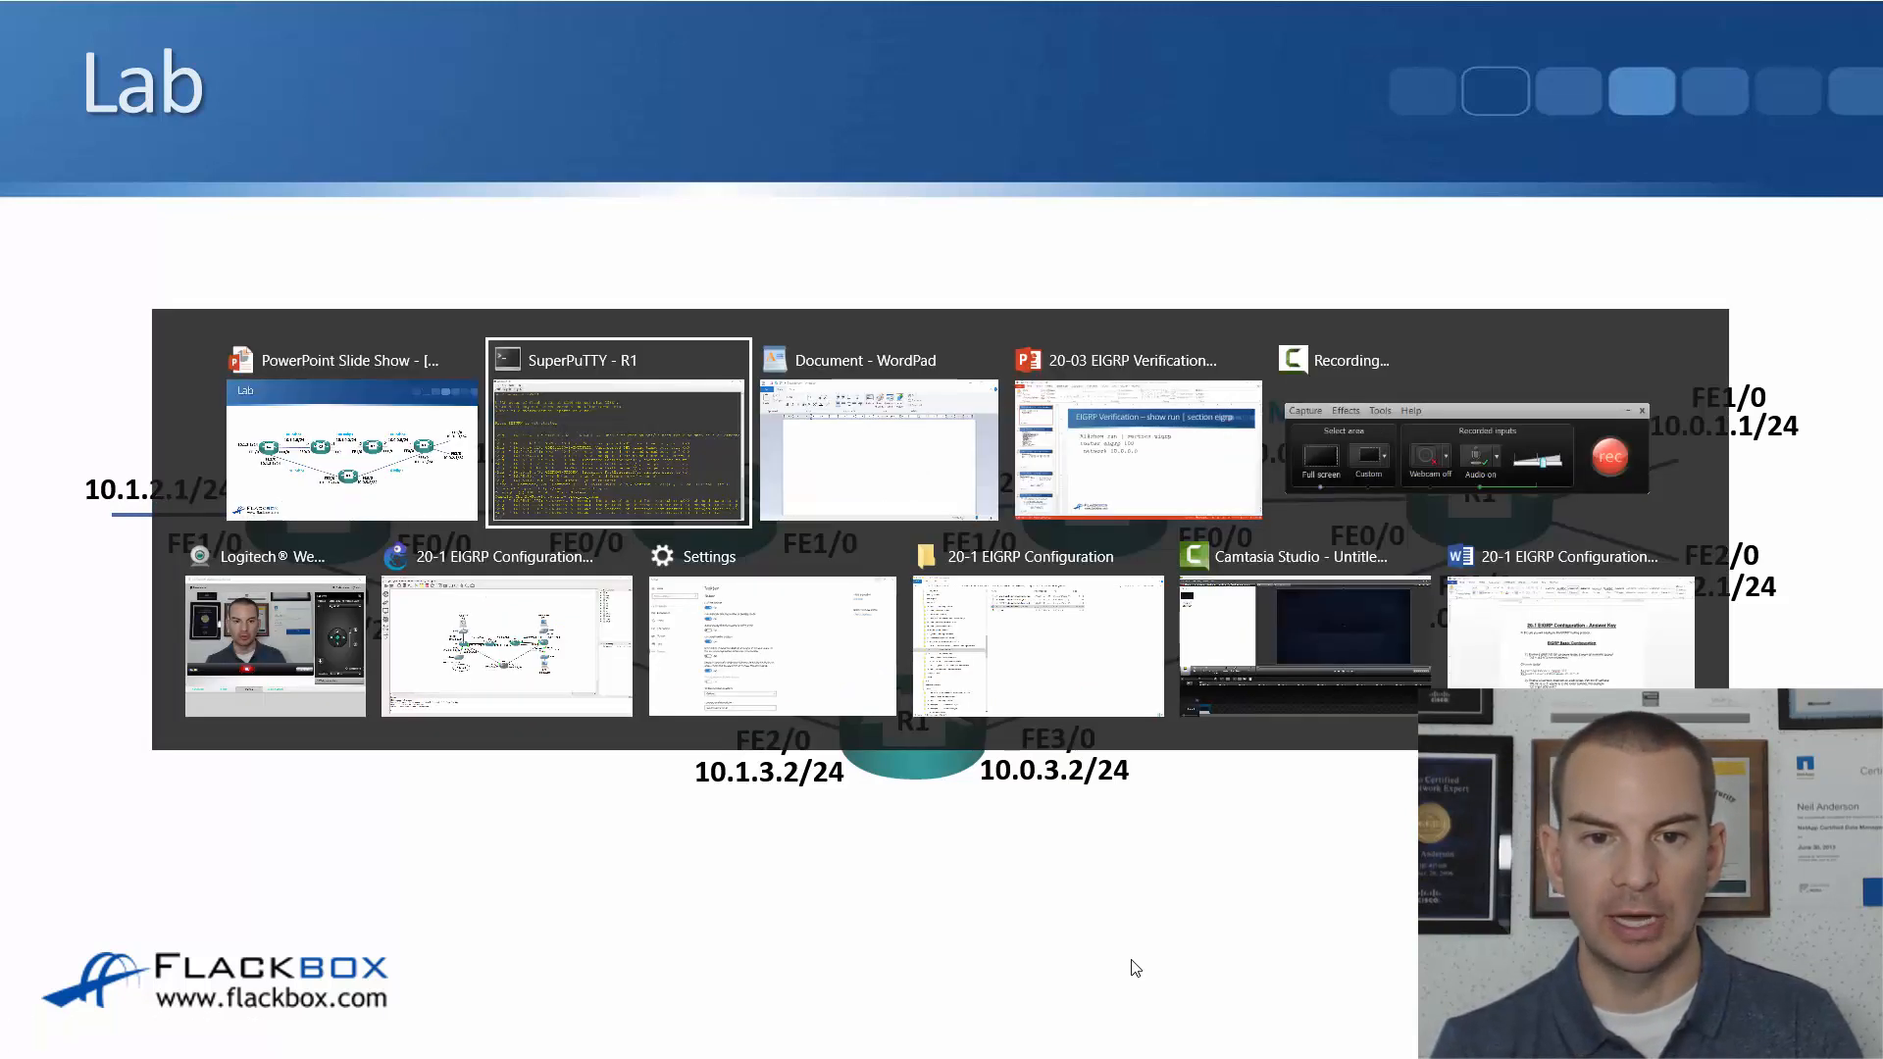
click(616, 432)
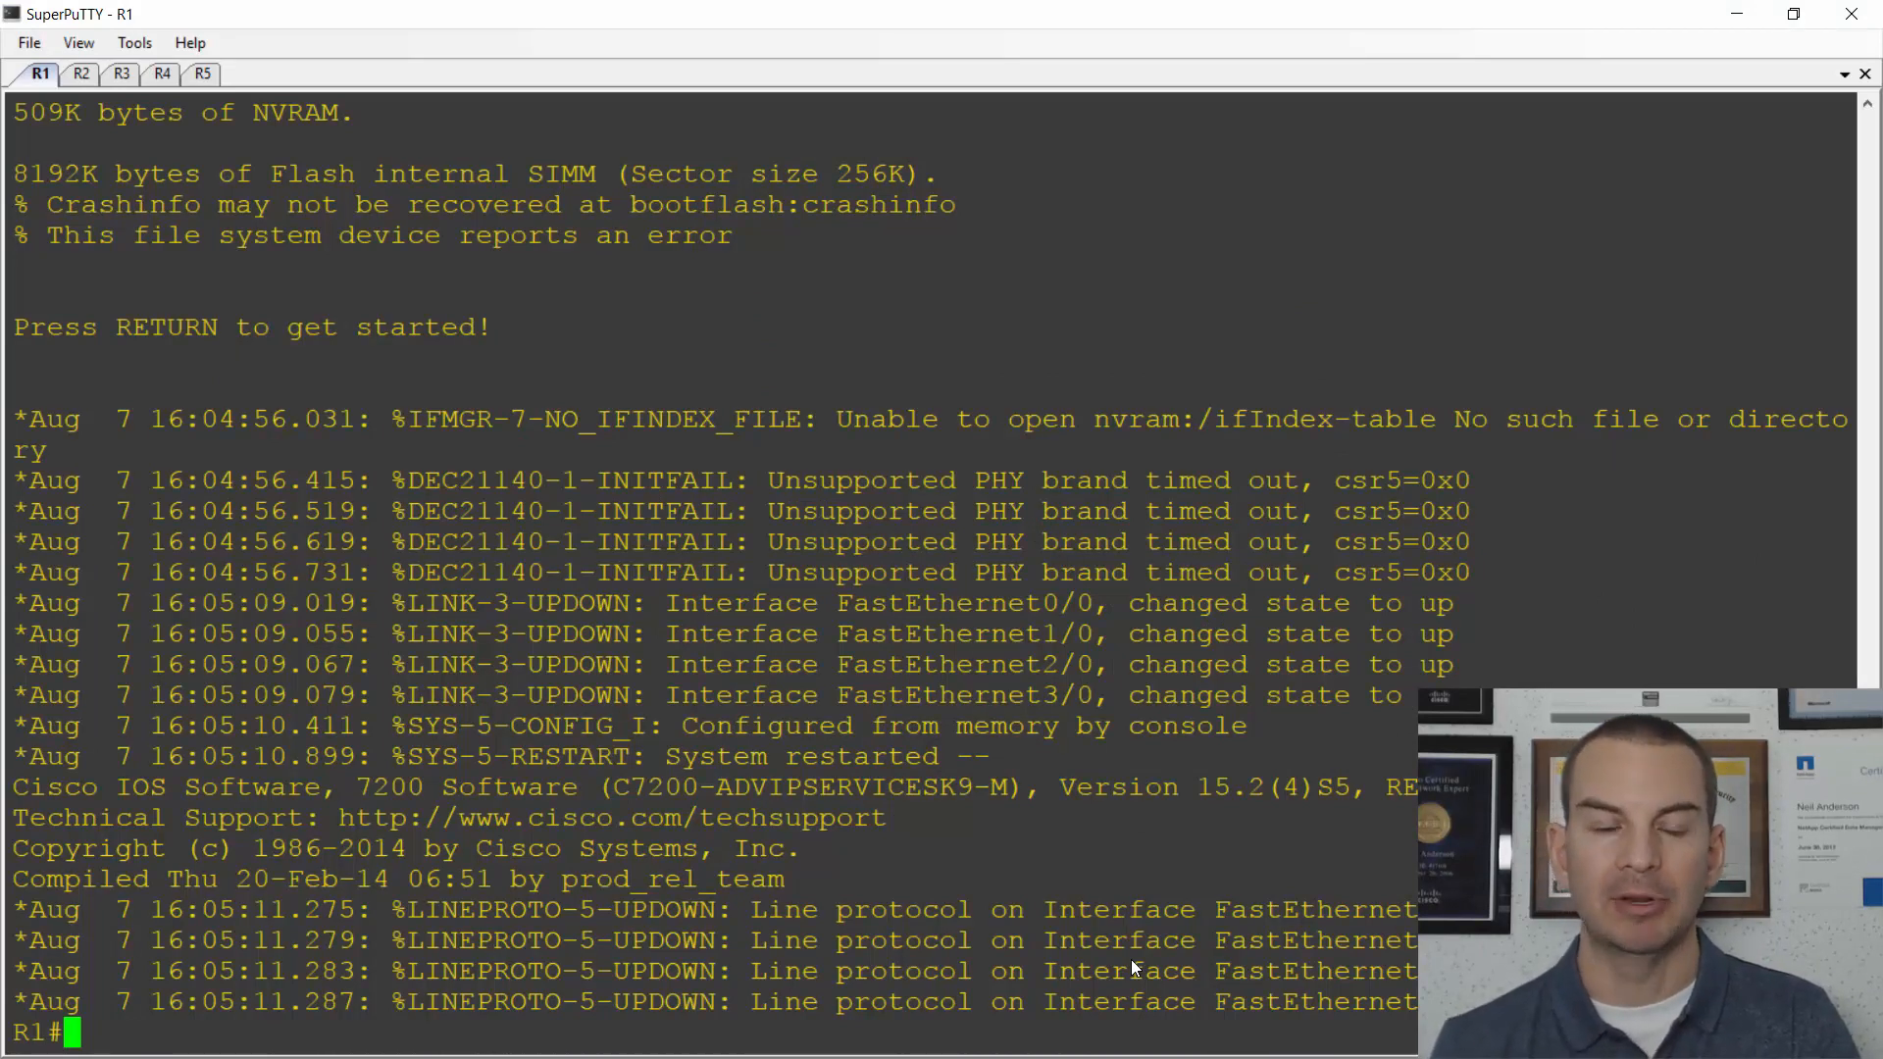
- Draft 'config t', 'router eigrp 100' and 'network 10.0.0.0' in WordPad
key(alt+tab)
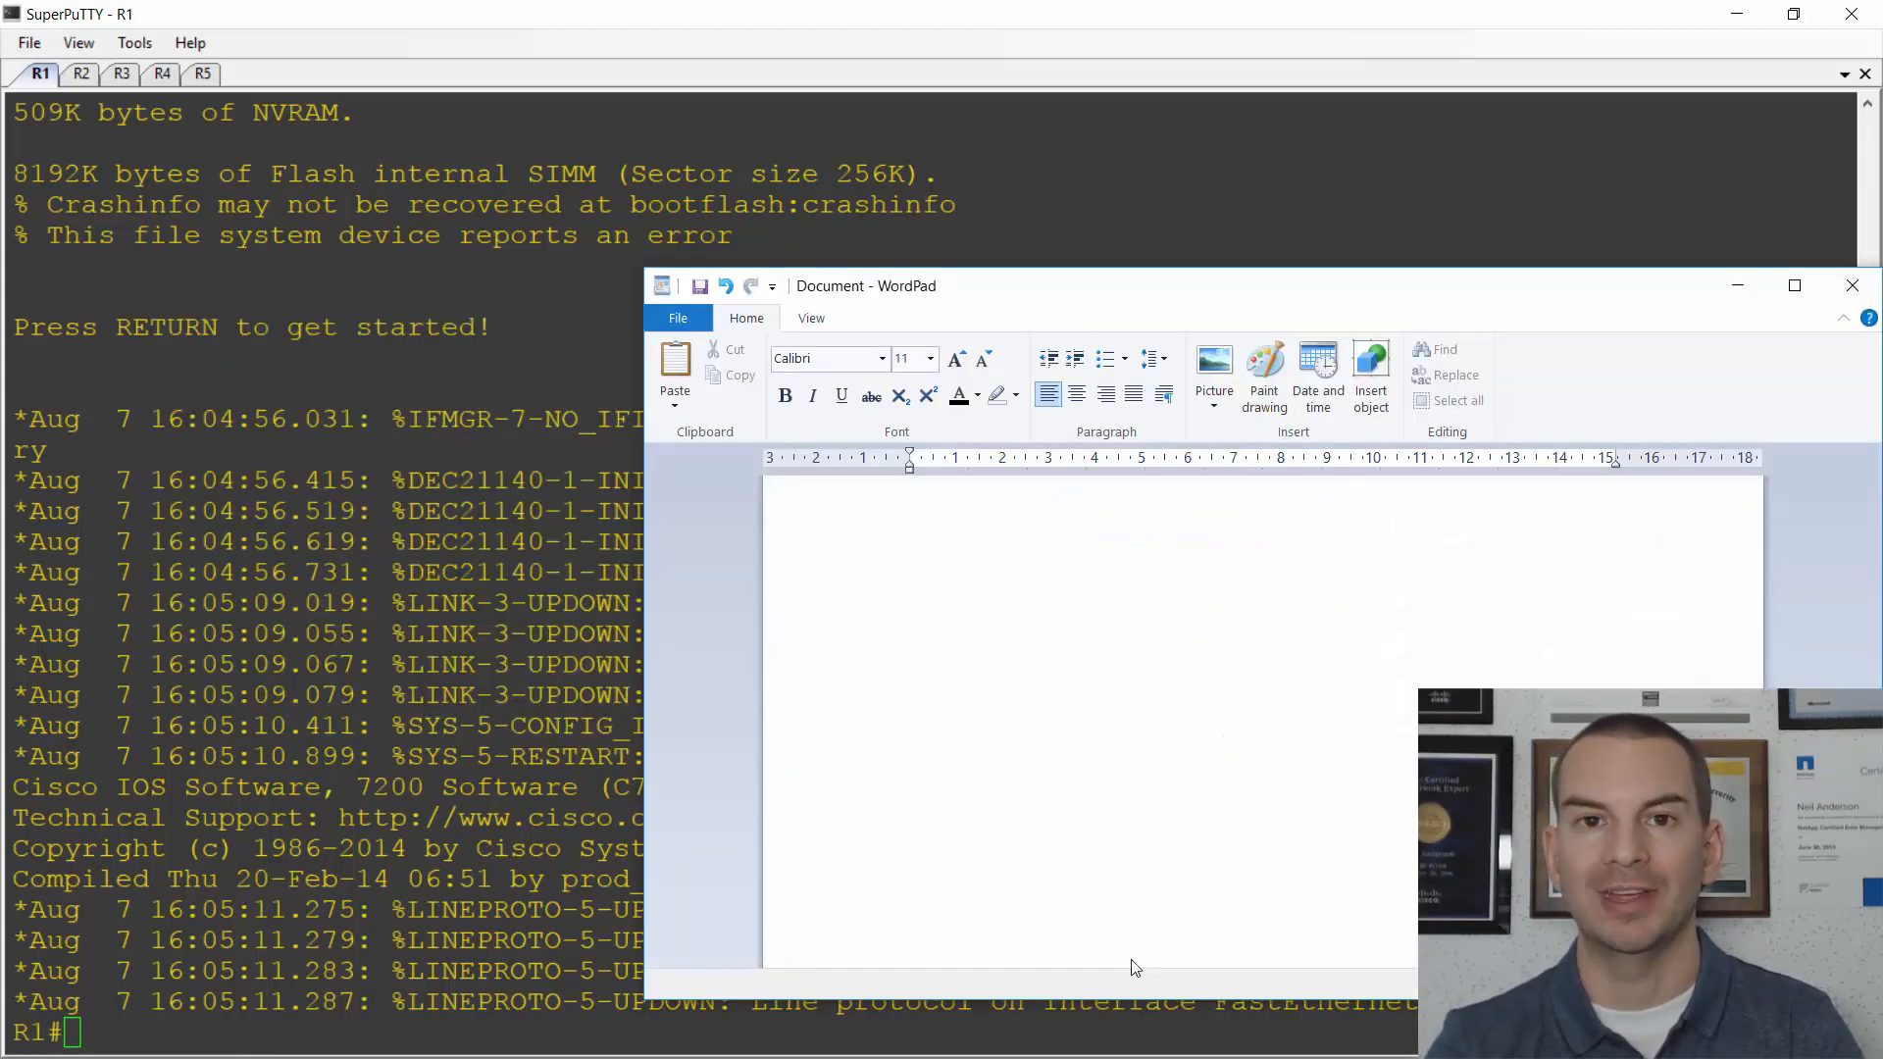
text(router eigrp)
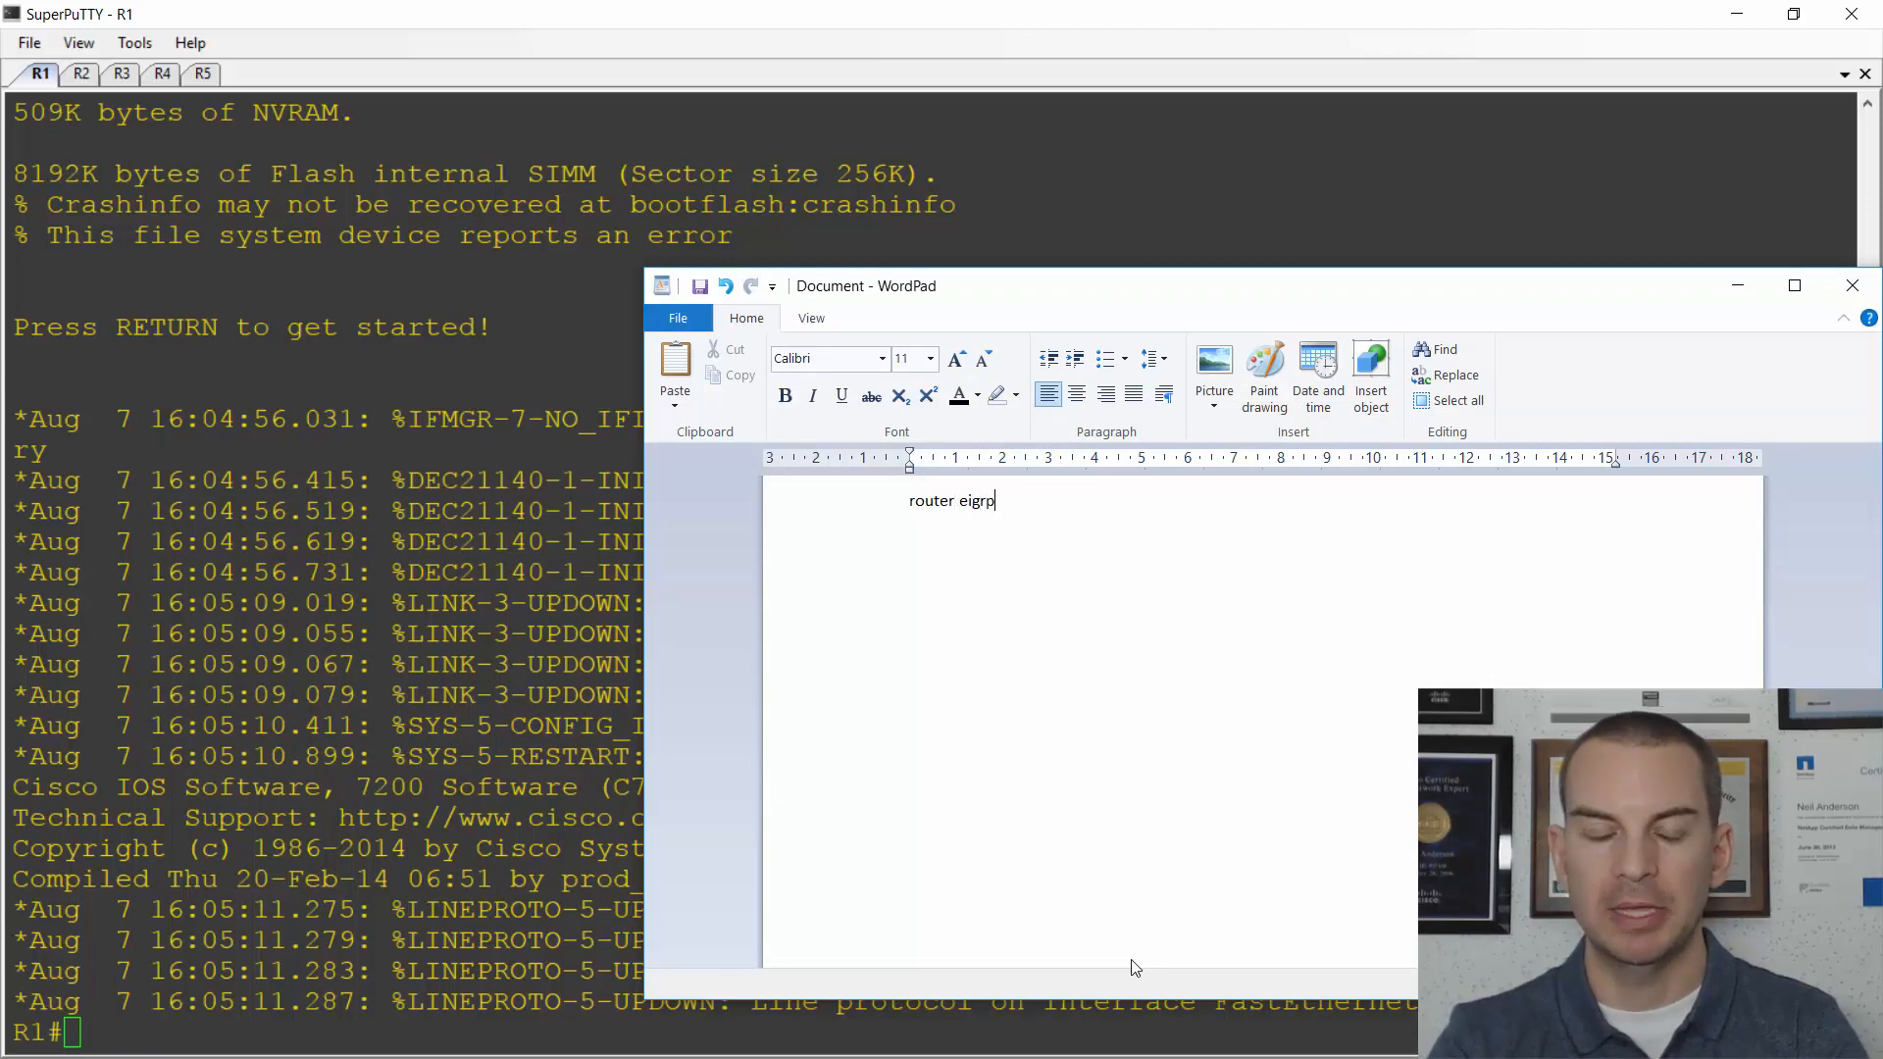
text(100)
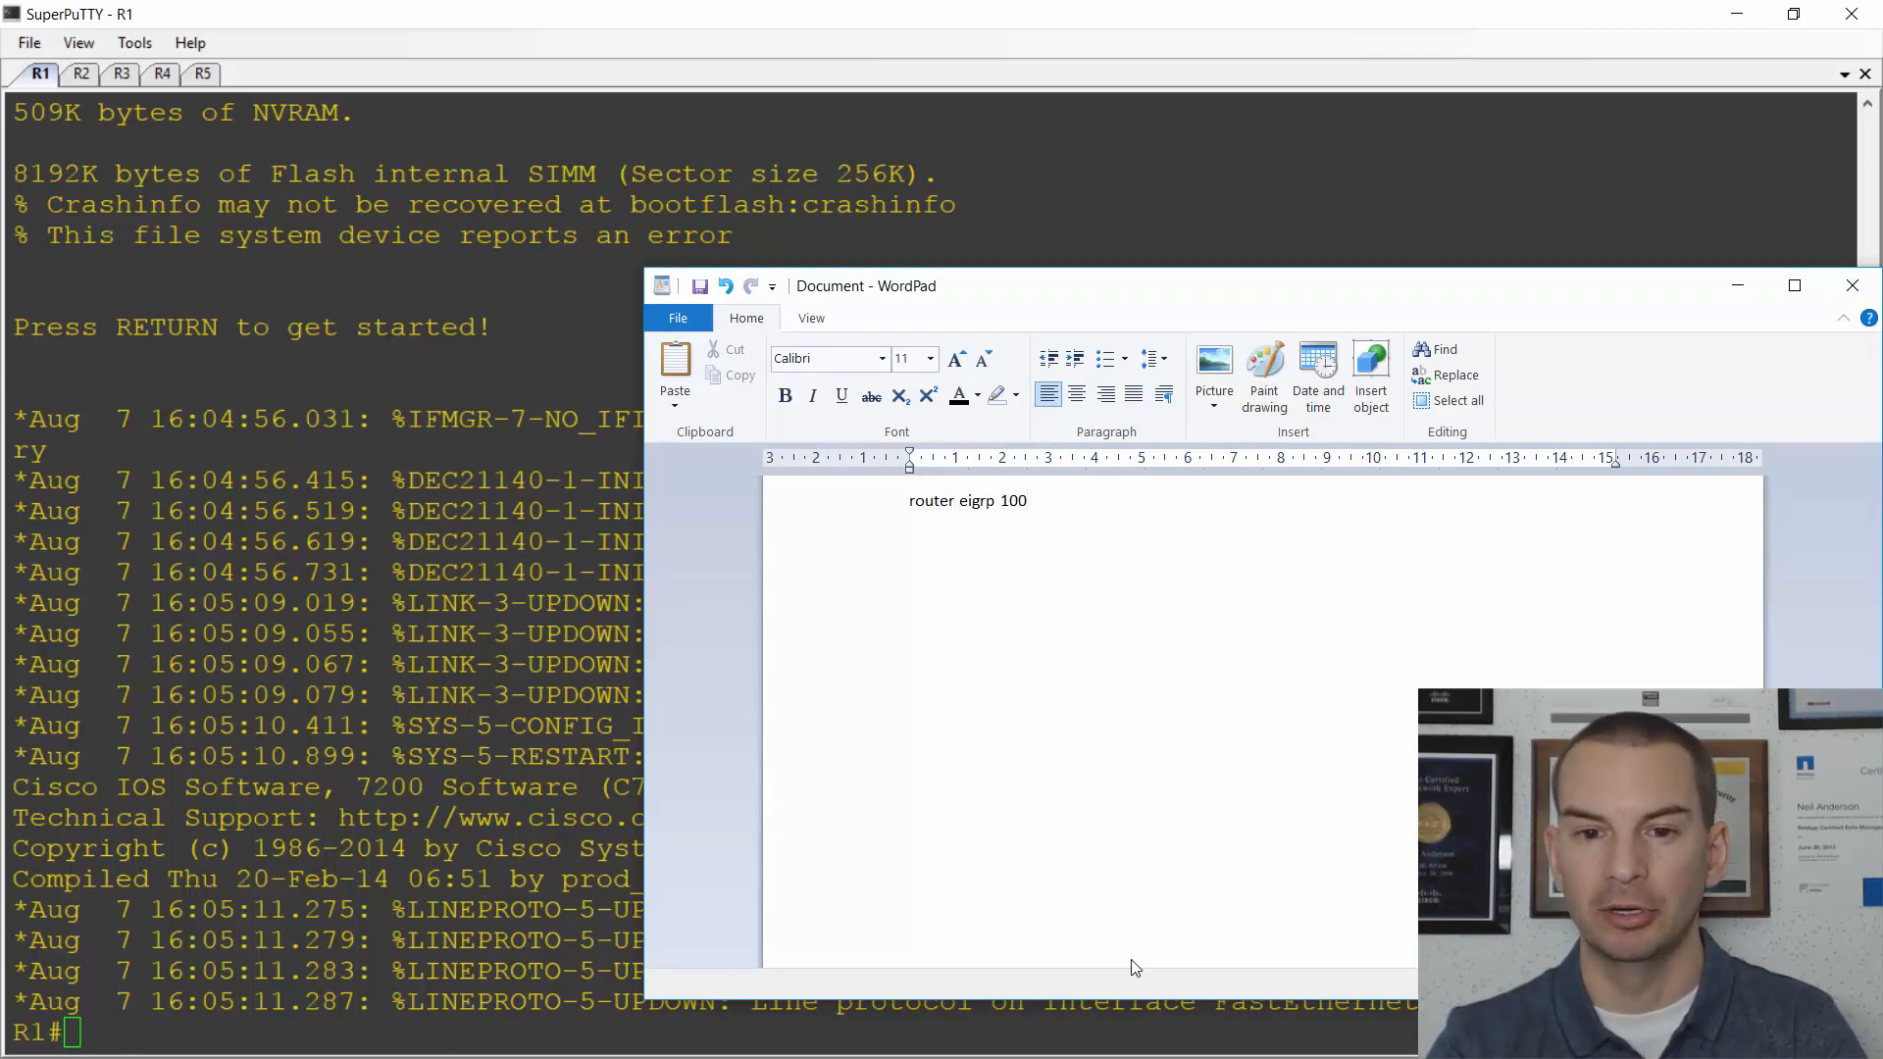
key(enter)
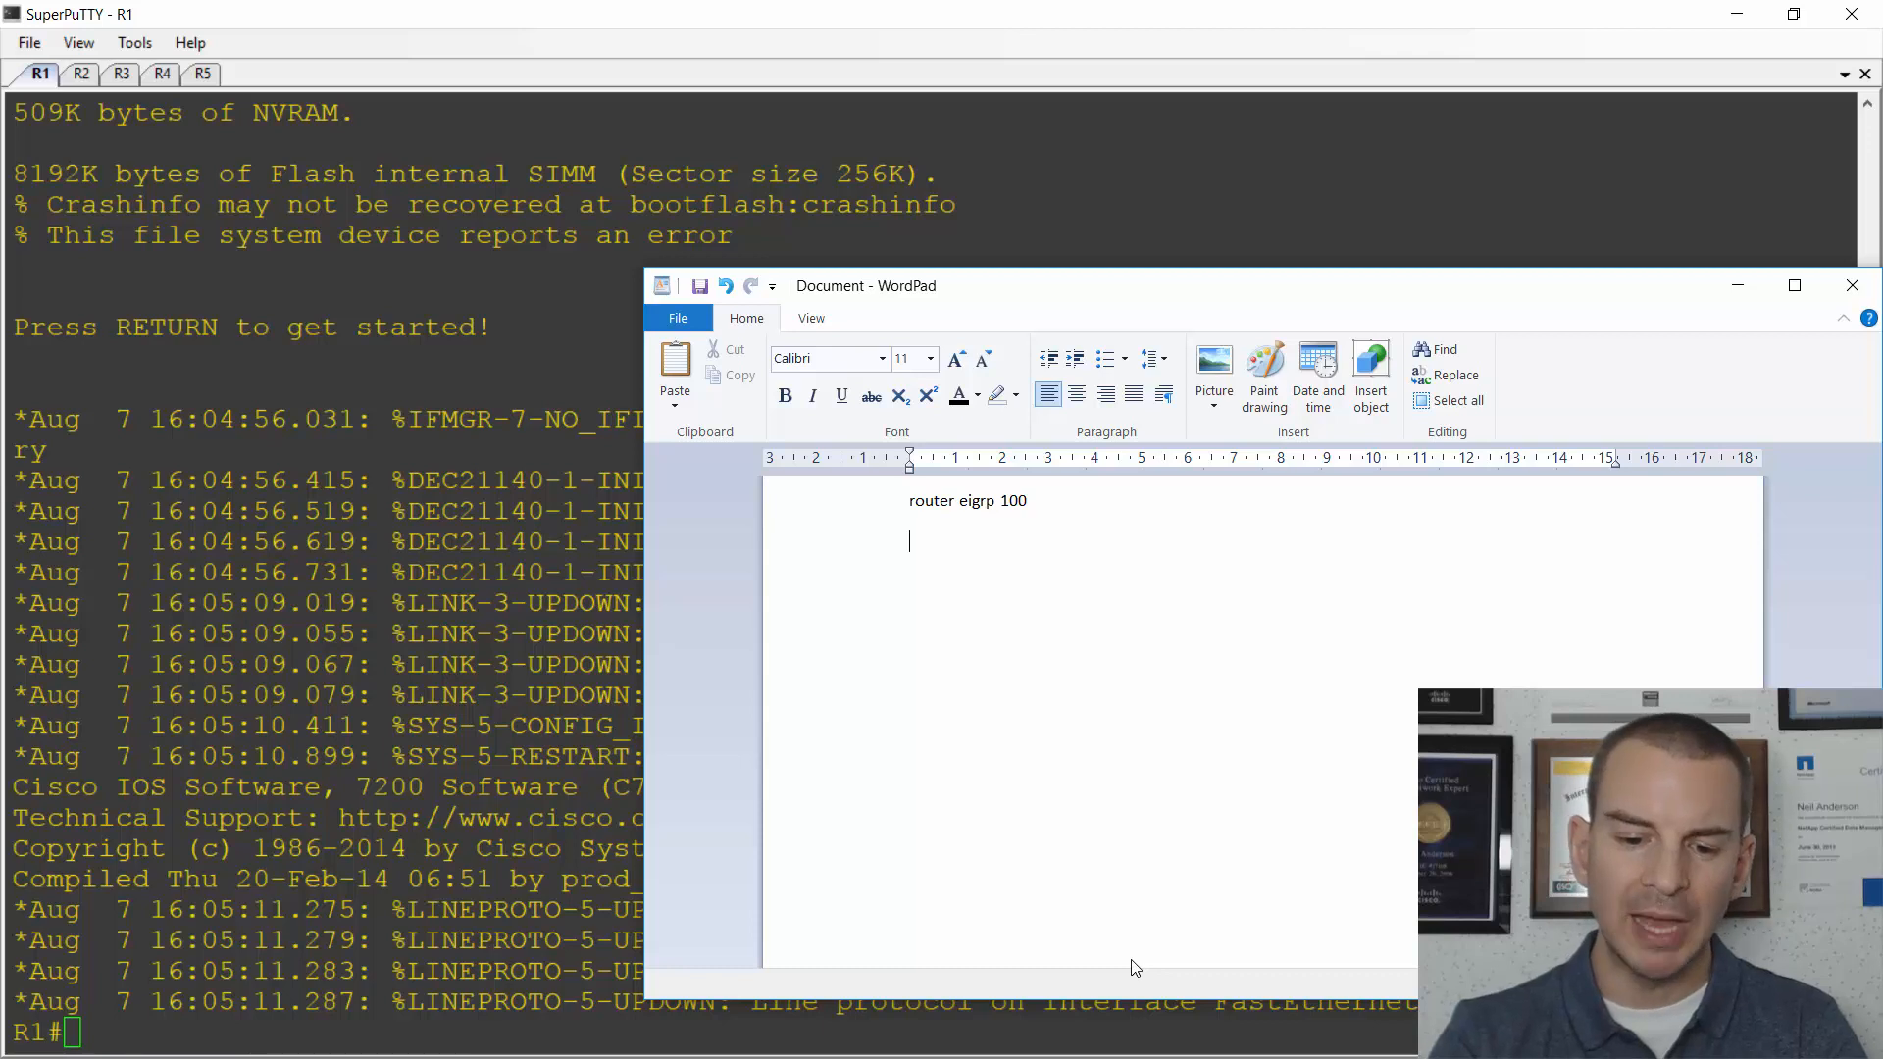
text(network)
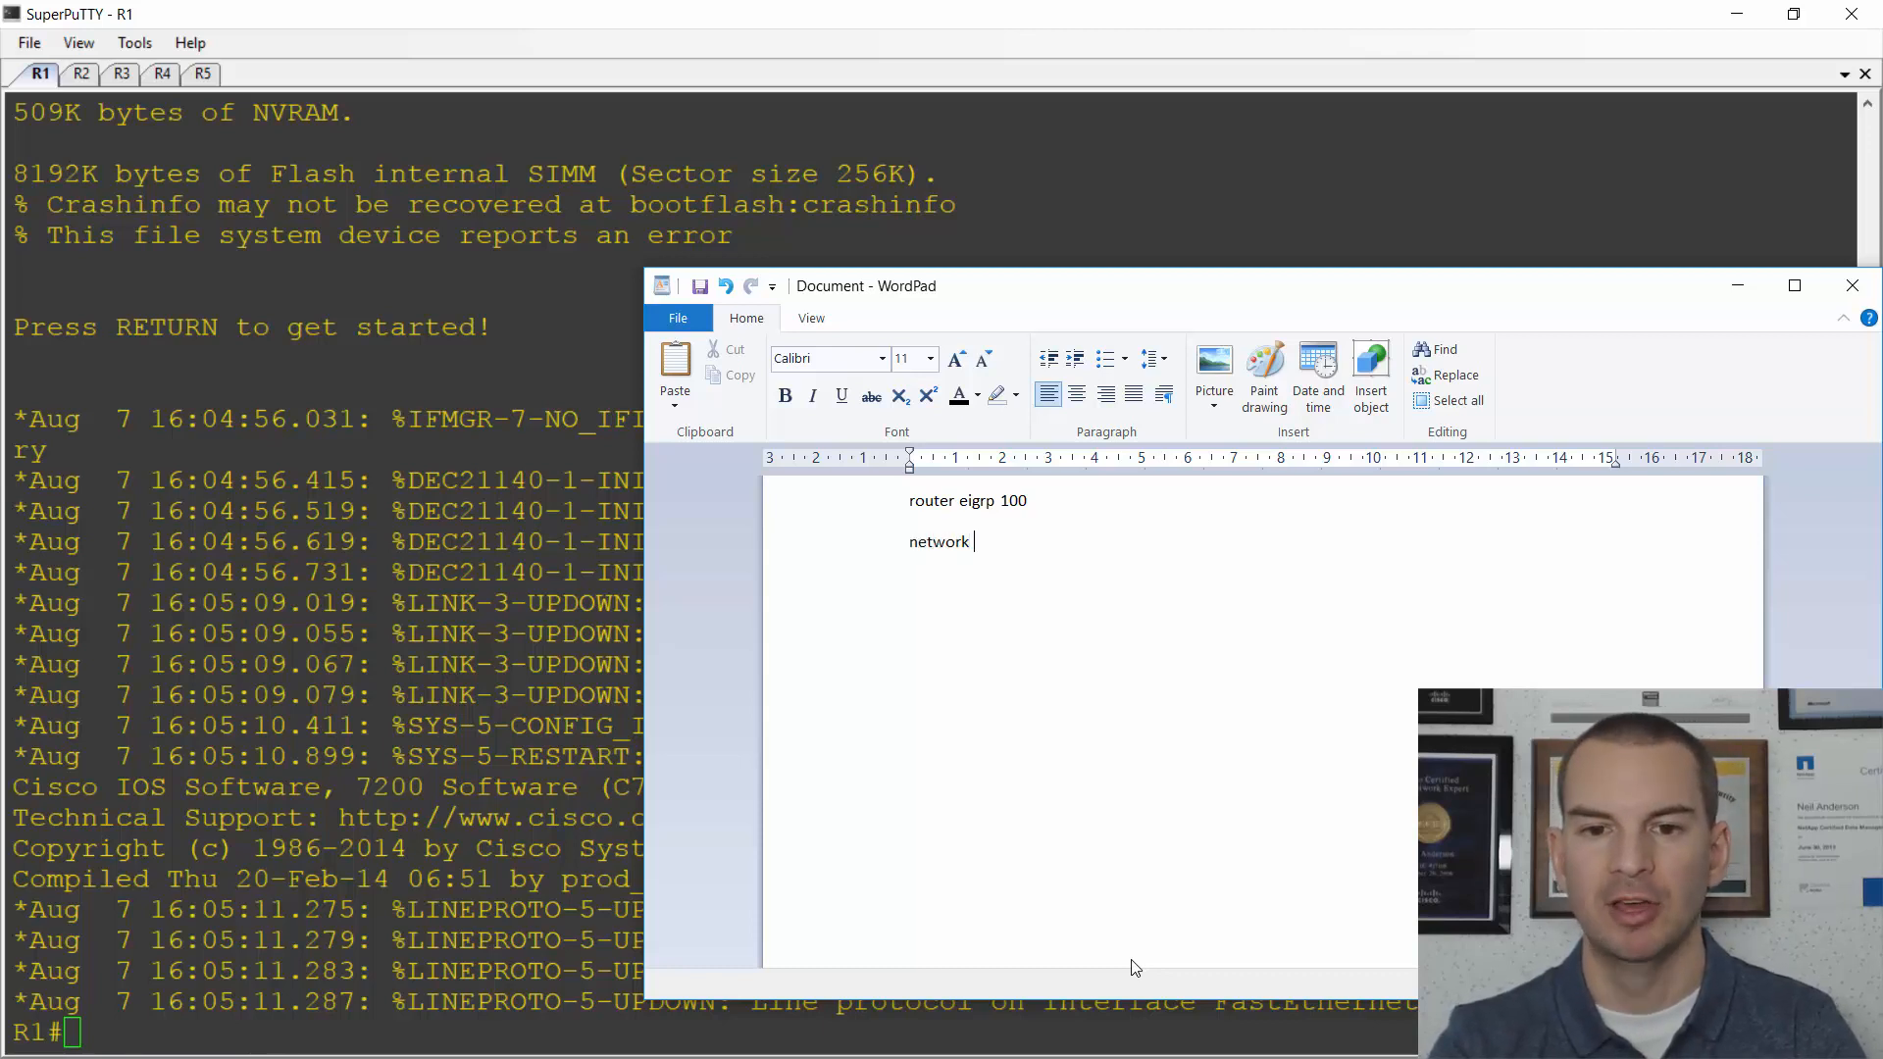
text(10.0)
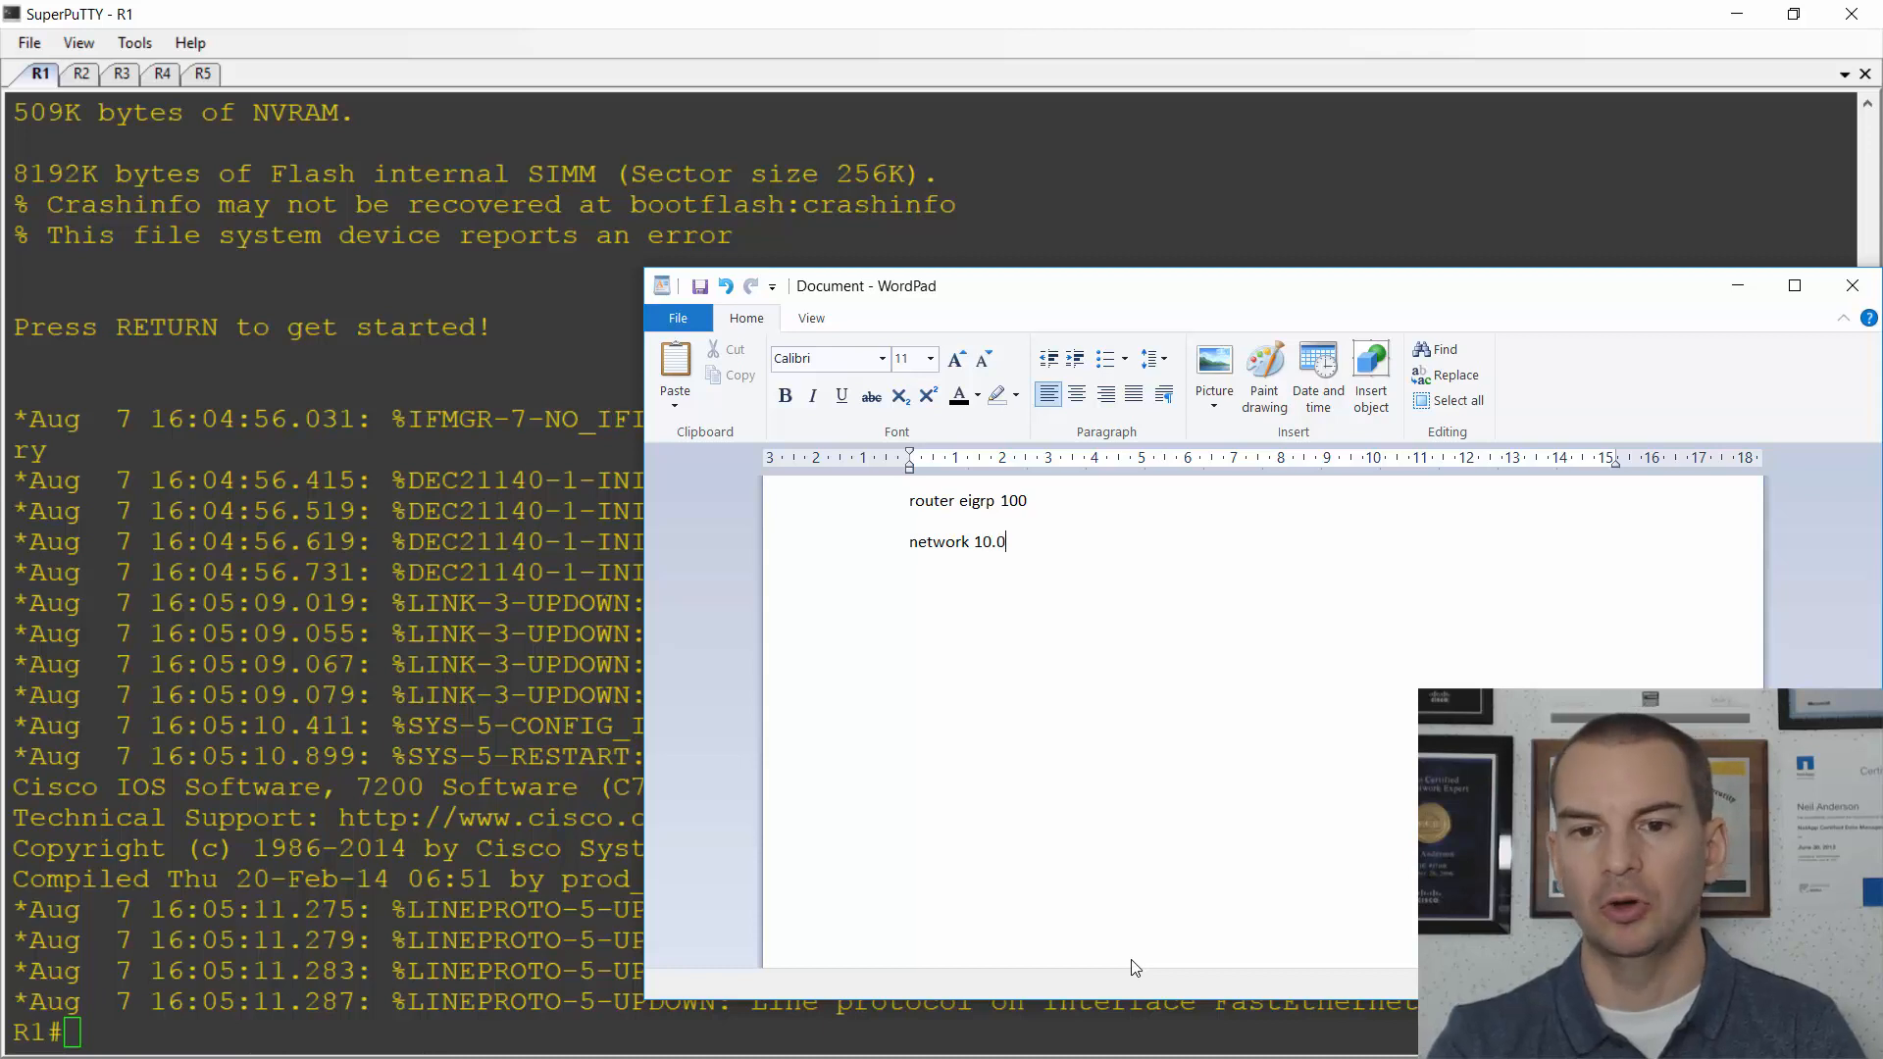
text(.0.0)
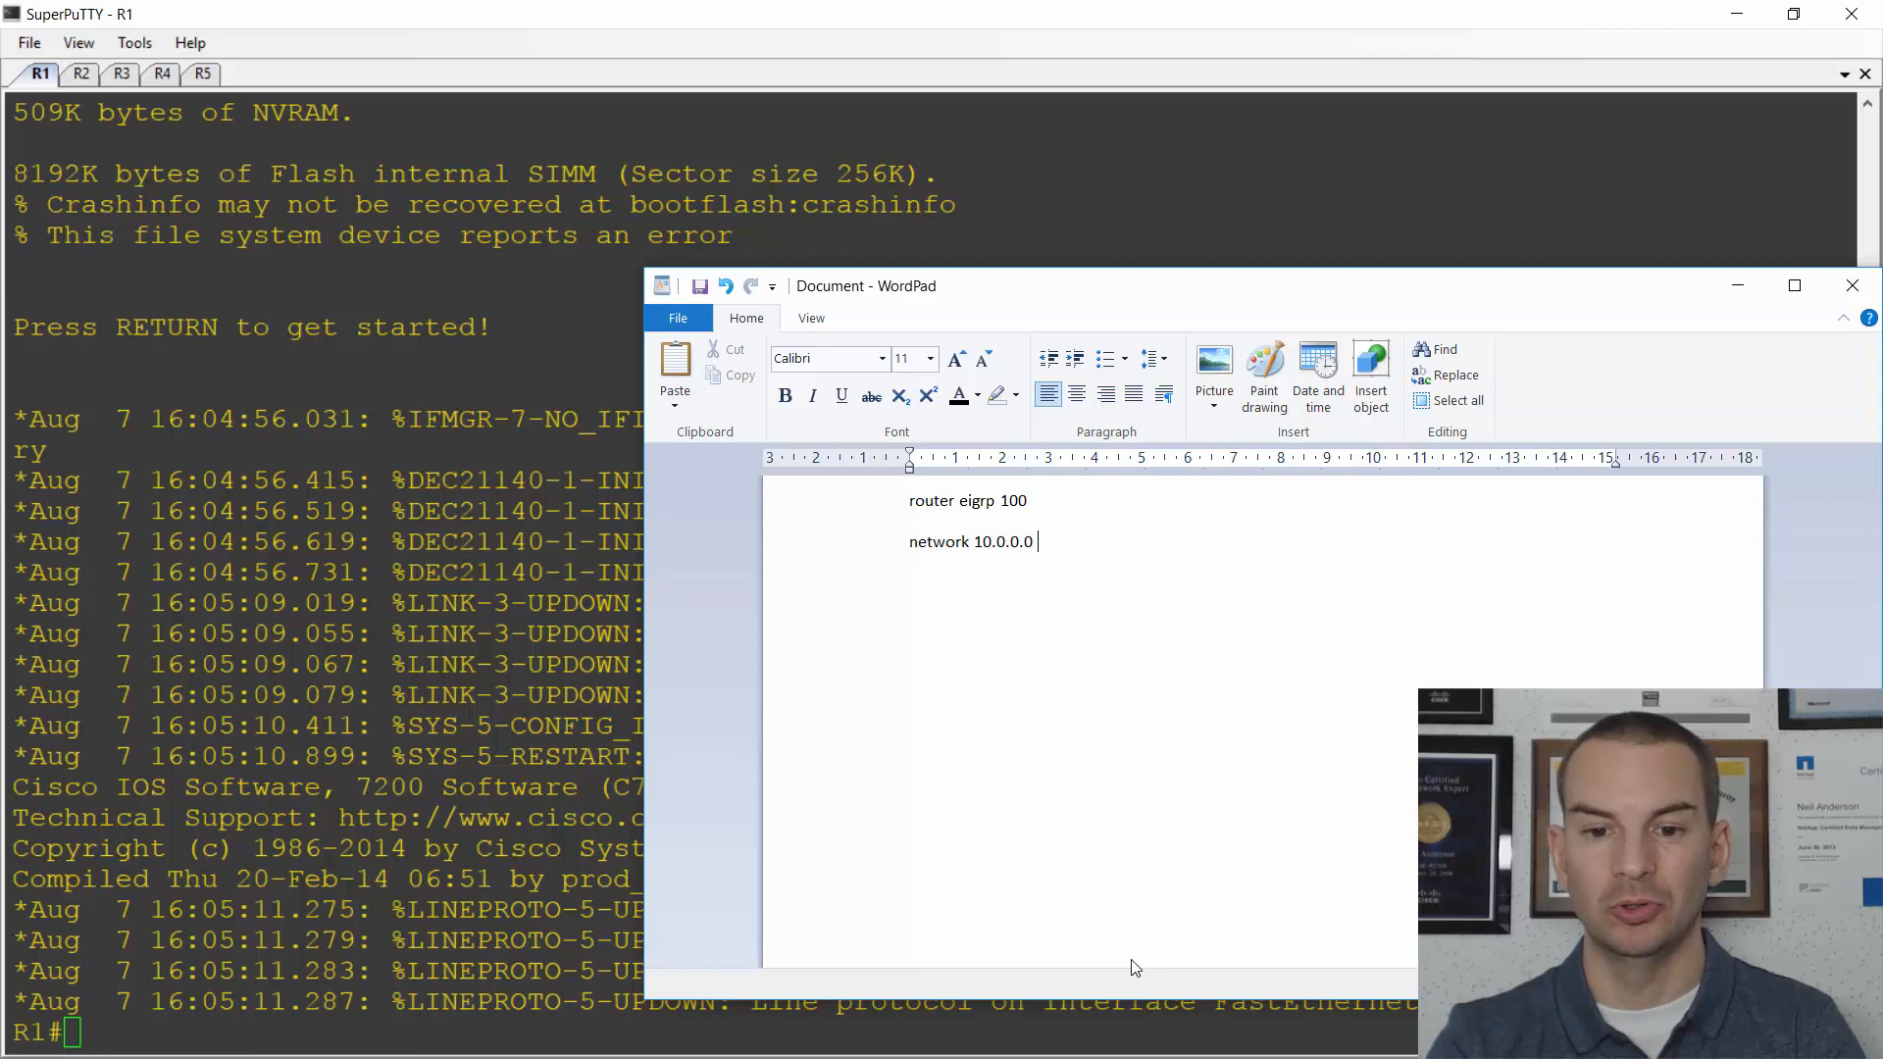
text(0.255.255.255)
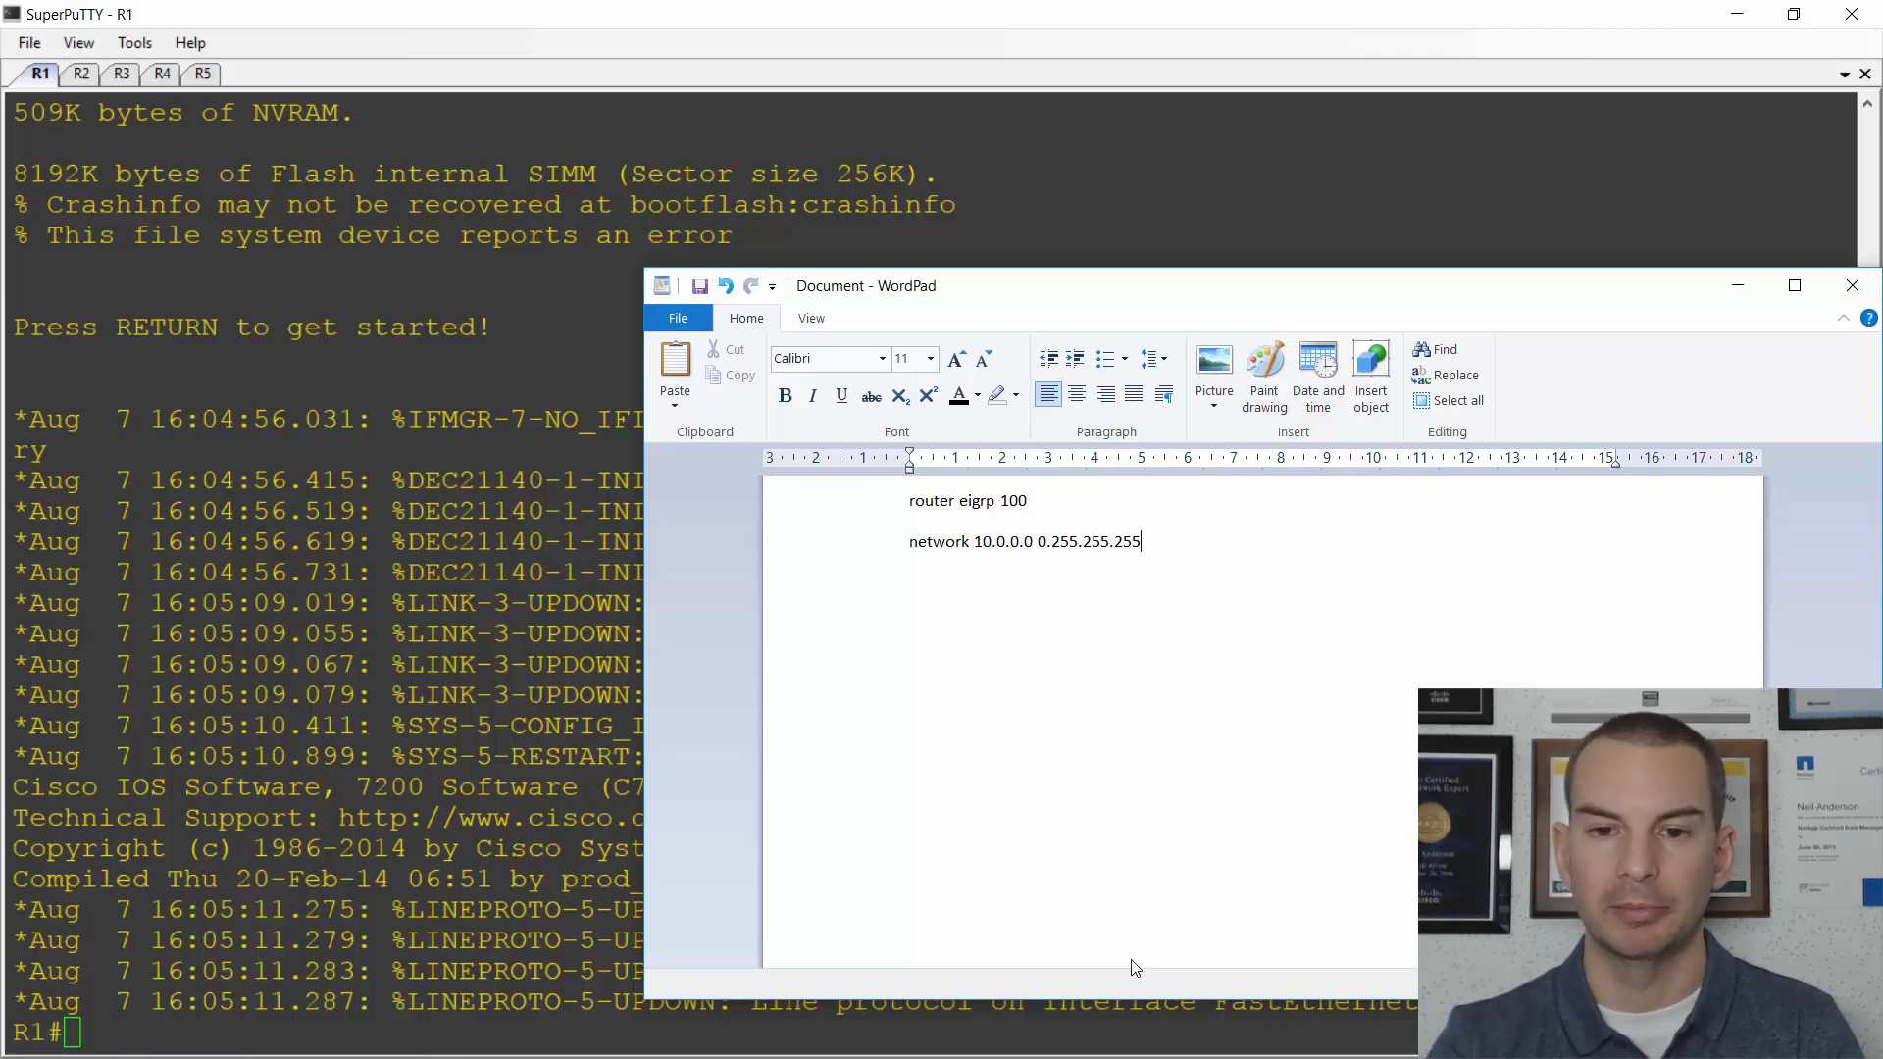
key(backspace)
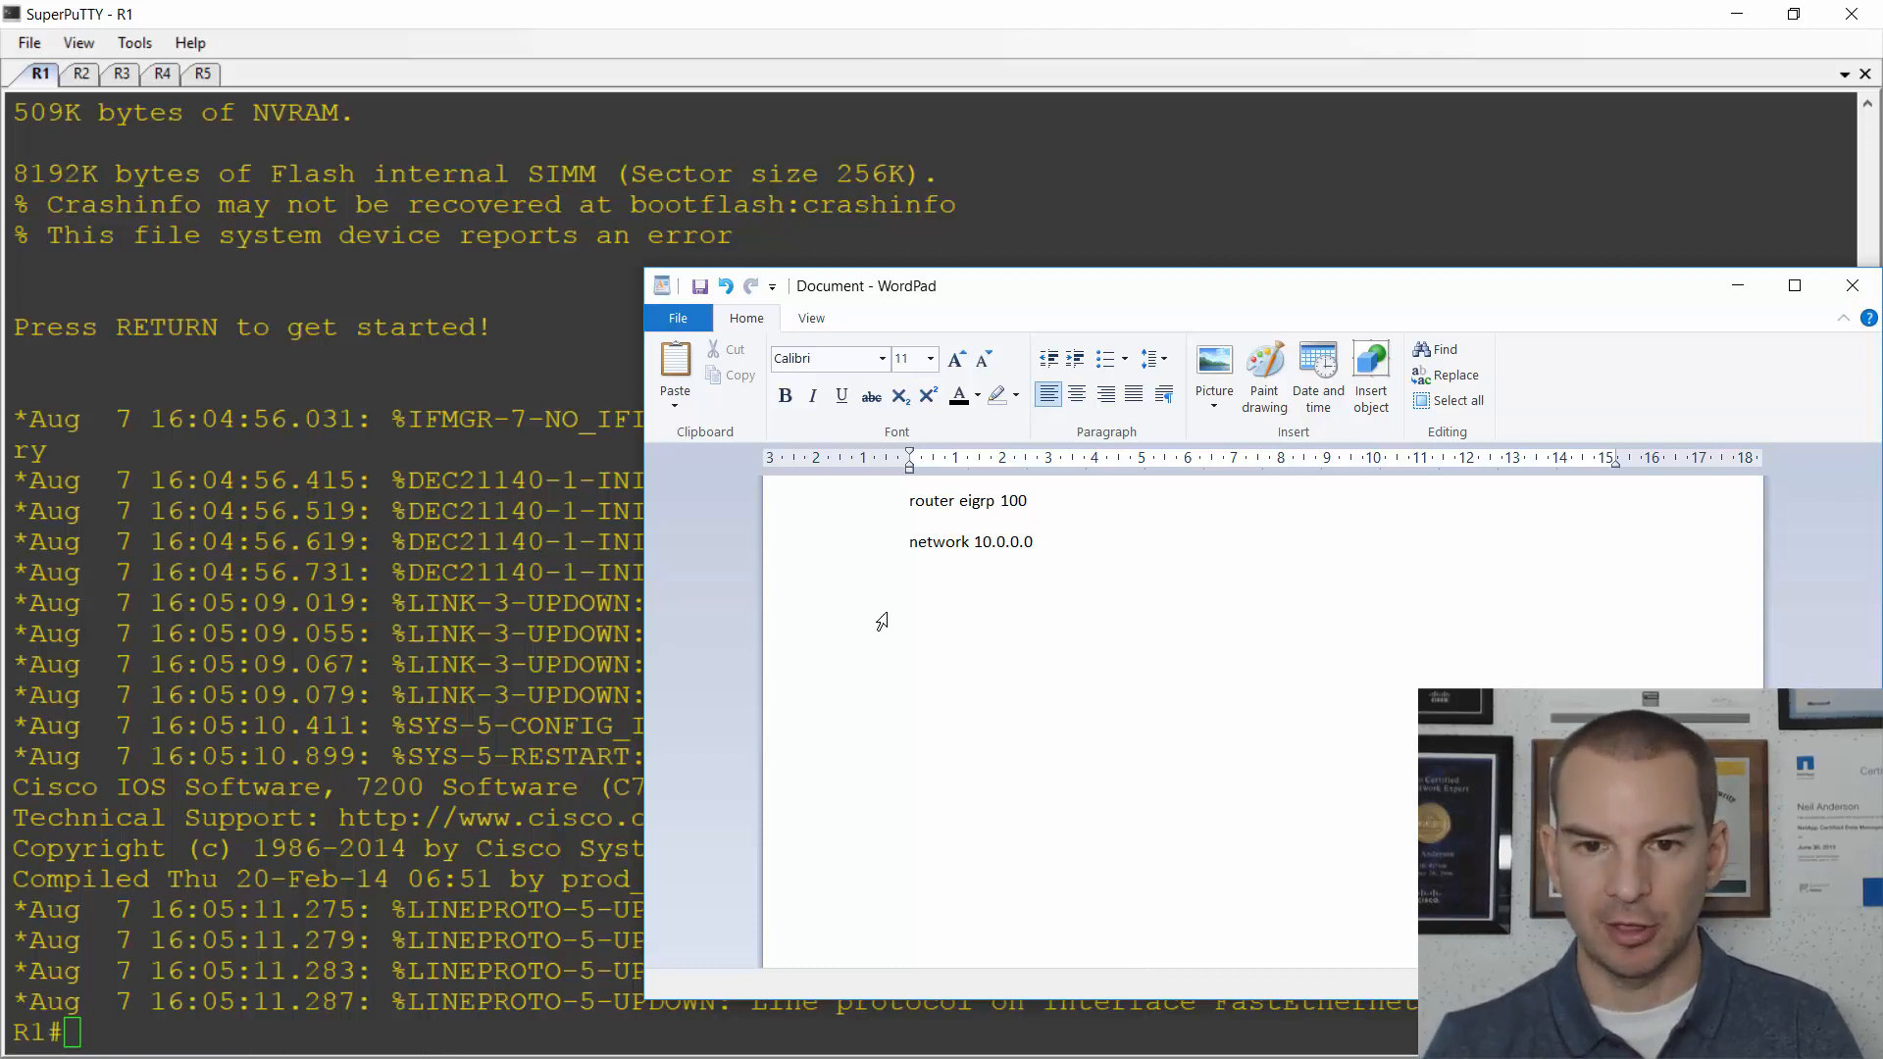
click(910, 501)
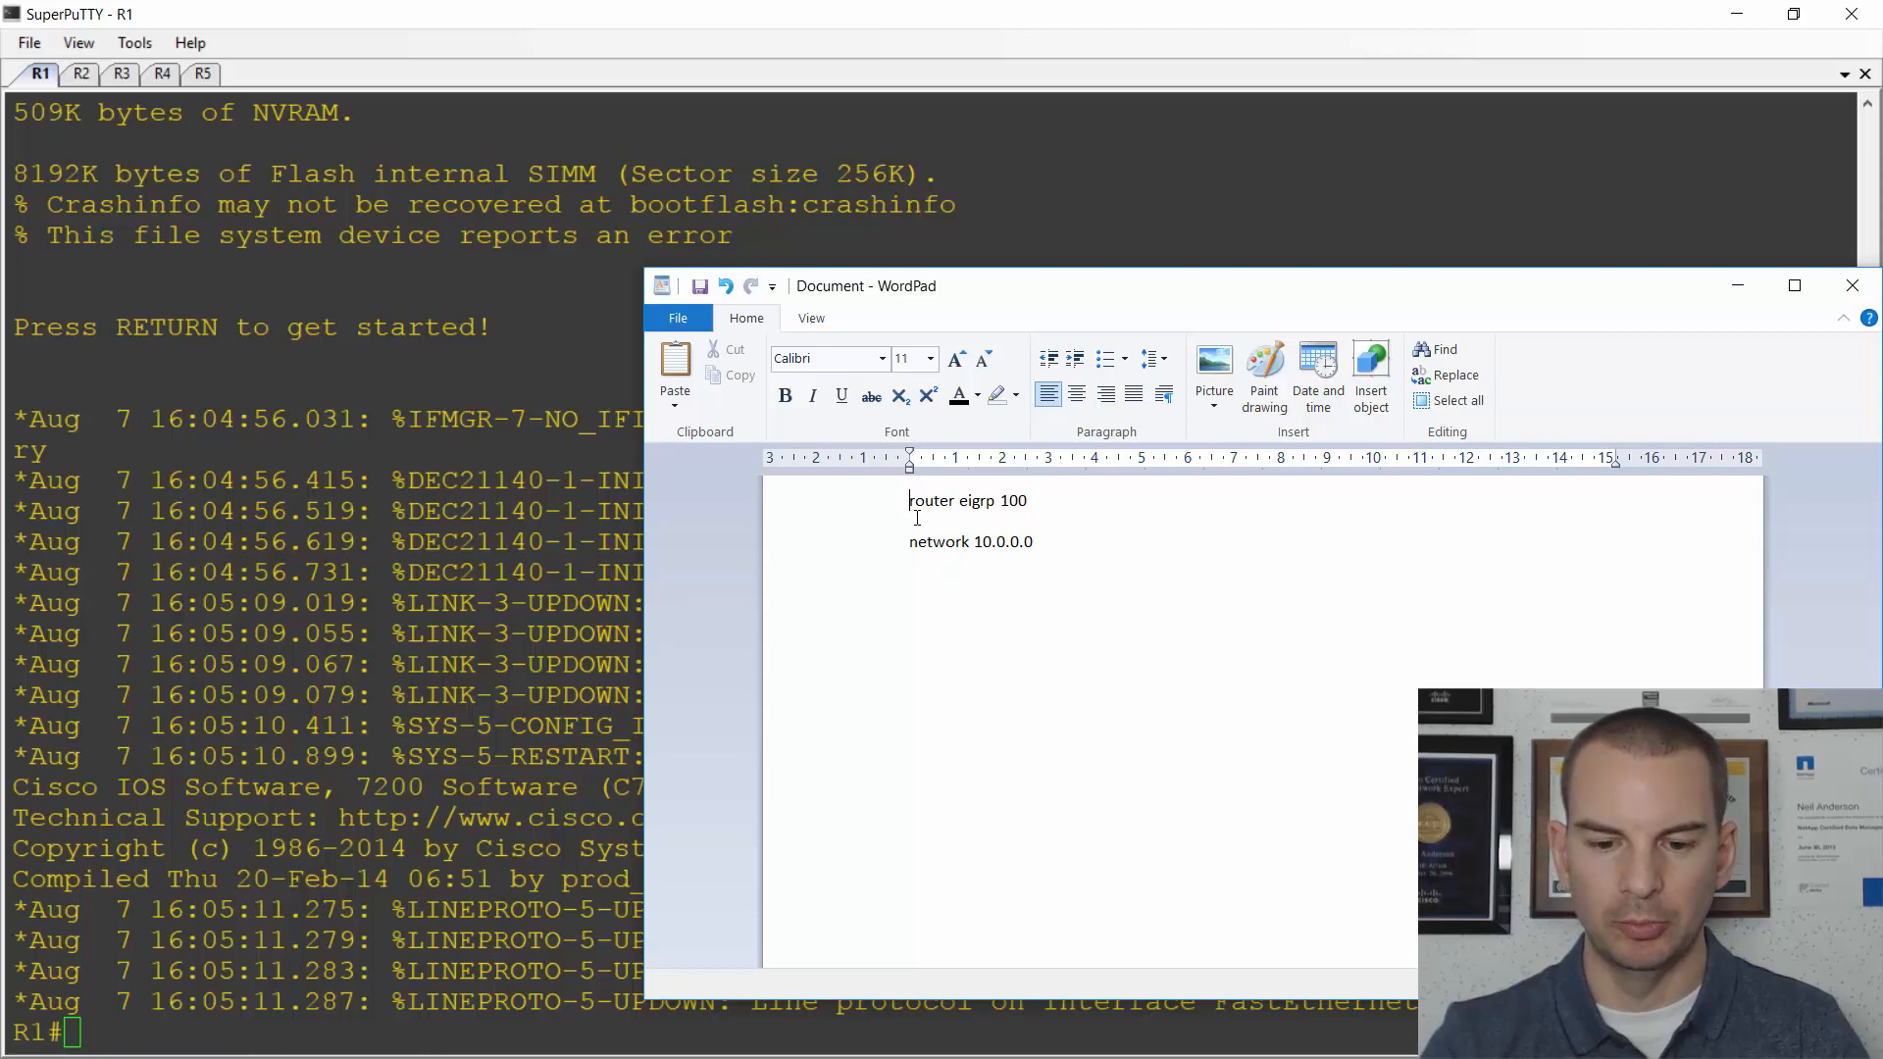
text(config t)
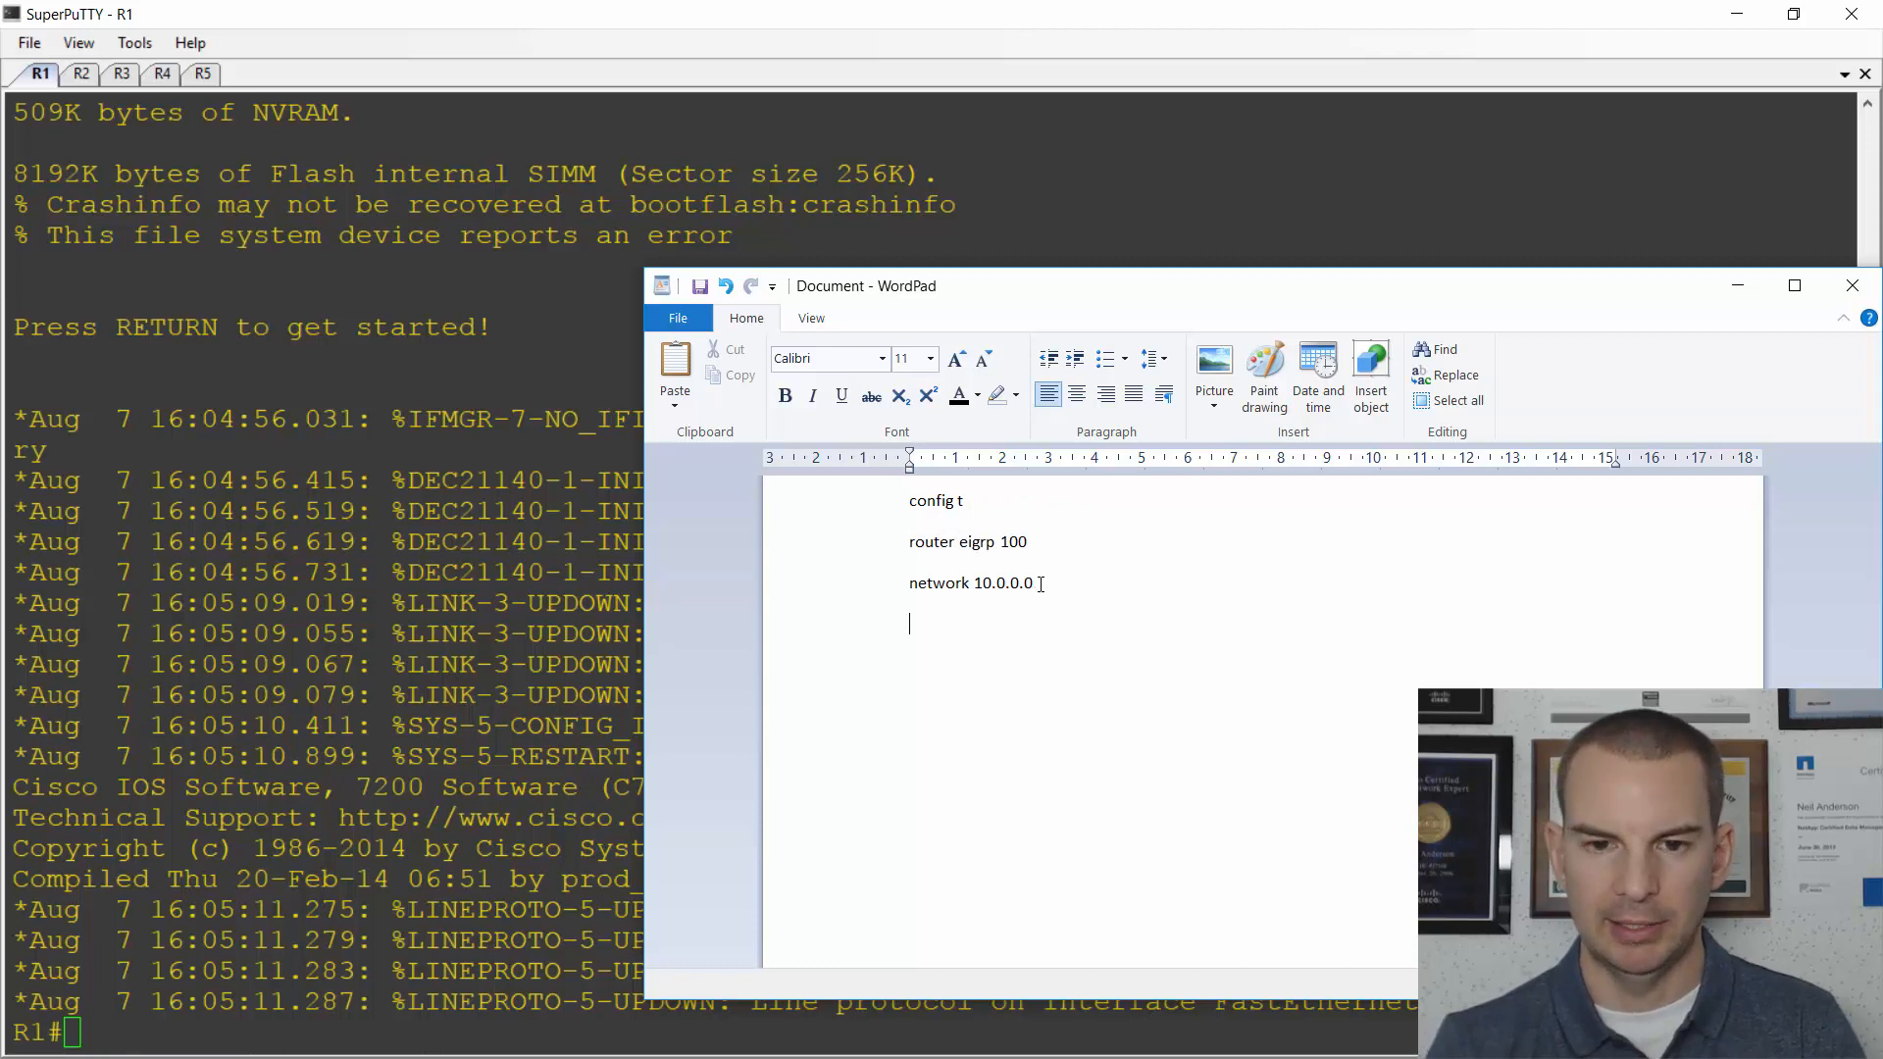
- Apply the drafted EIGRP 100 commands across the router tabs R1 through R5
click(1456, 400)
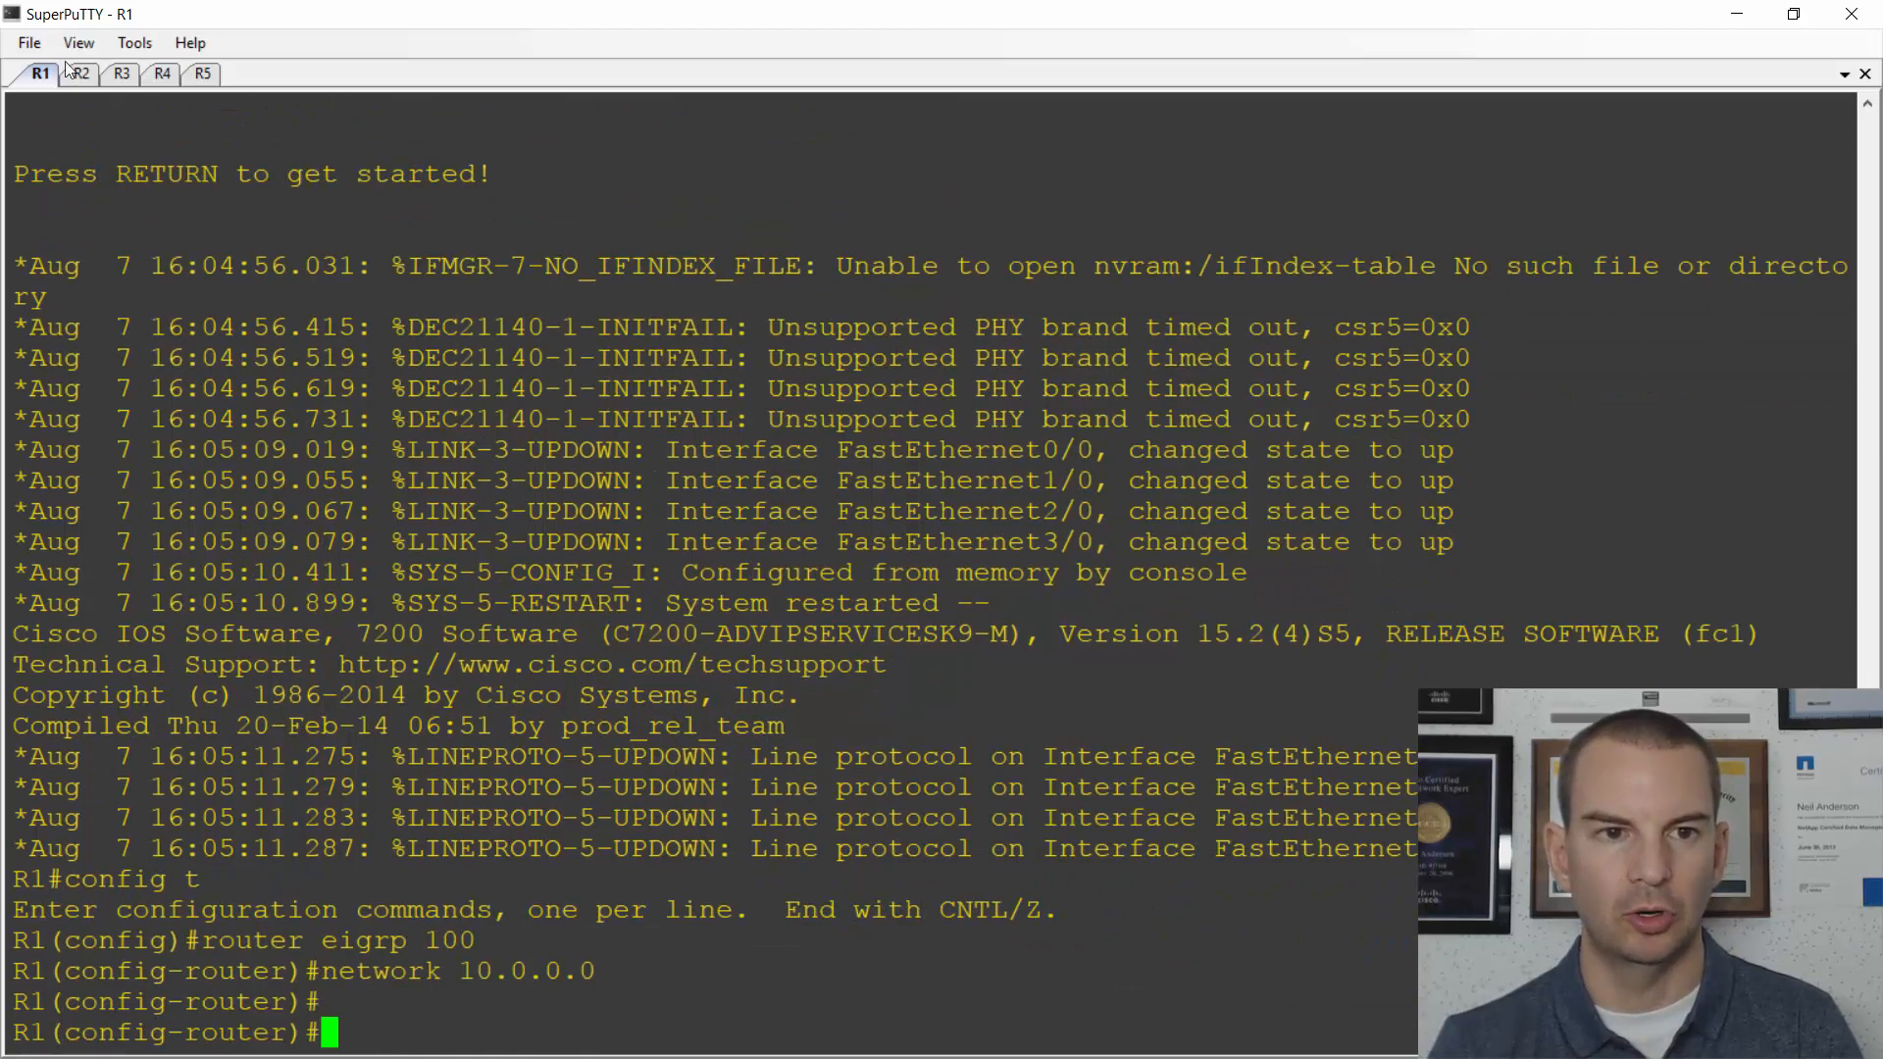
click(80, 73)
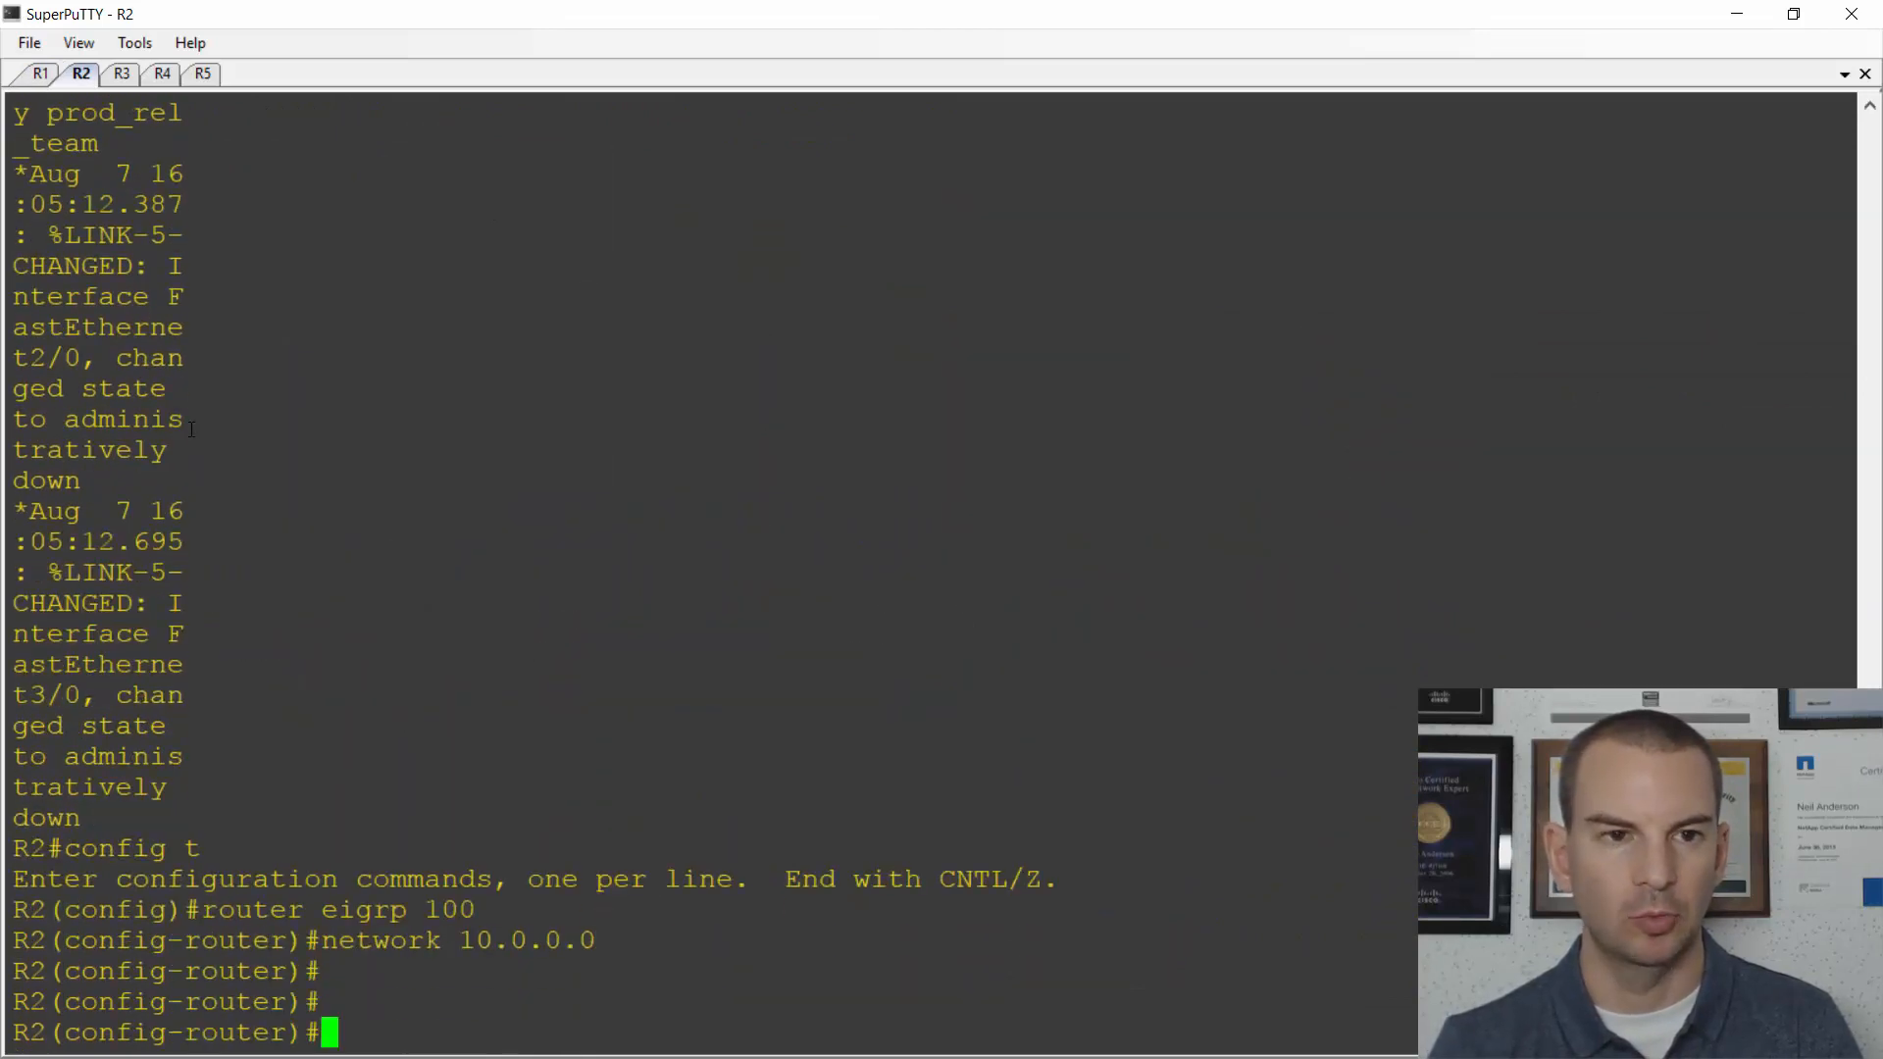
click(119, 73)
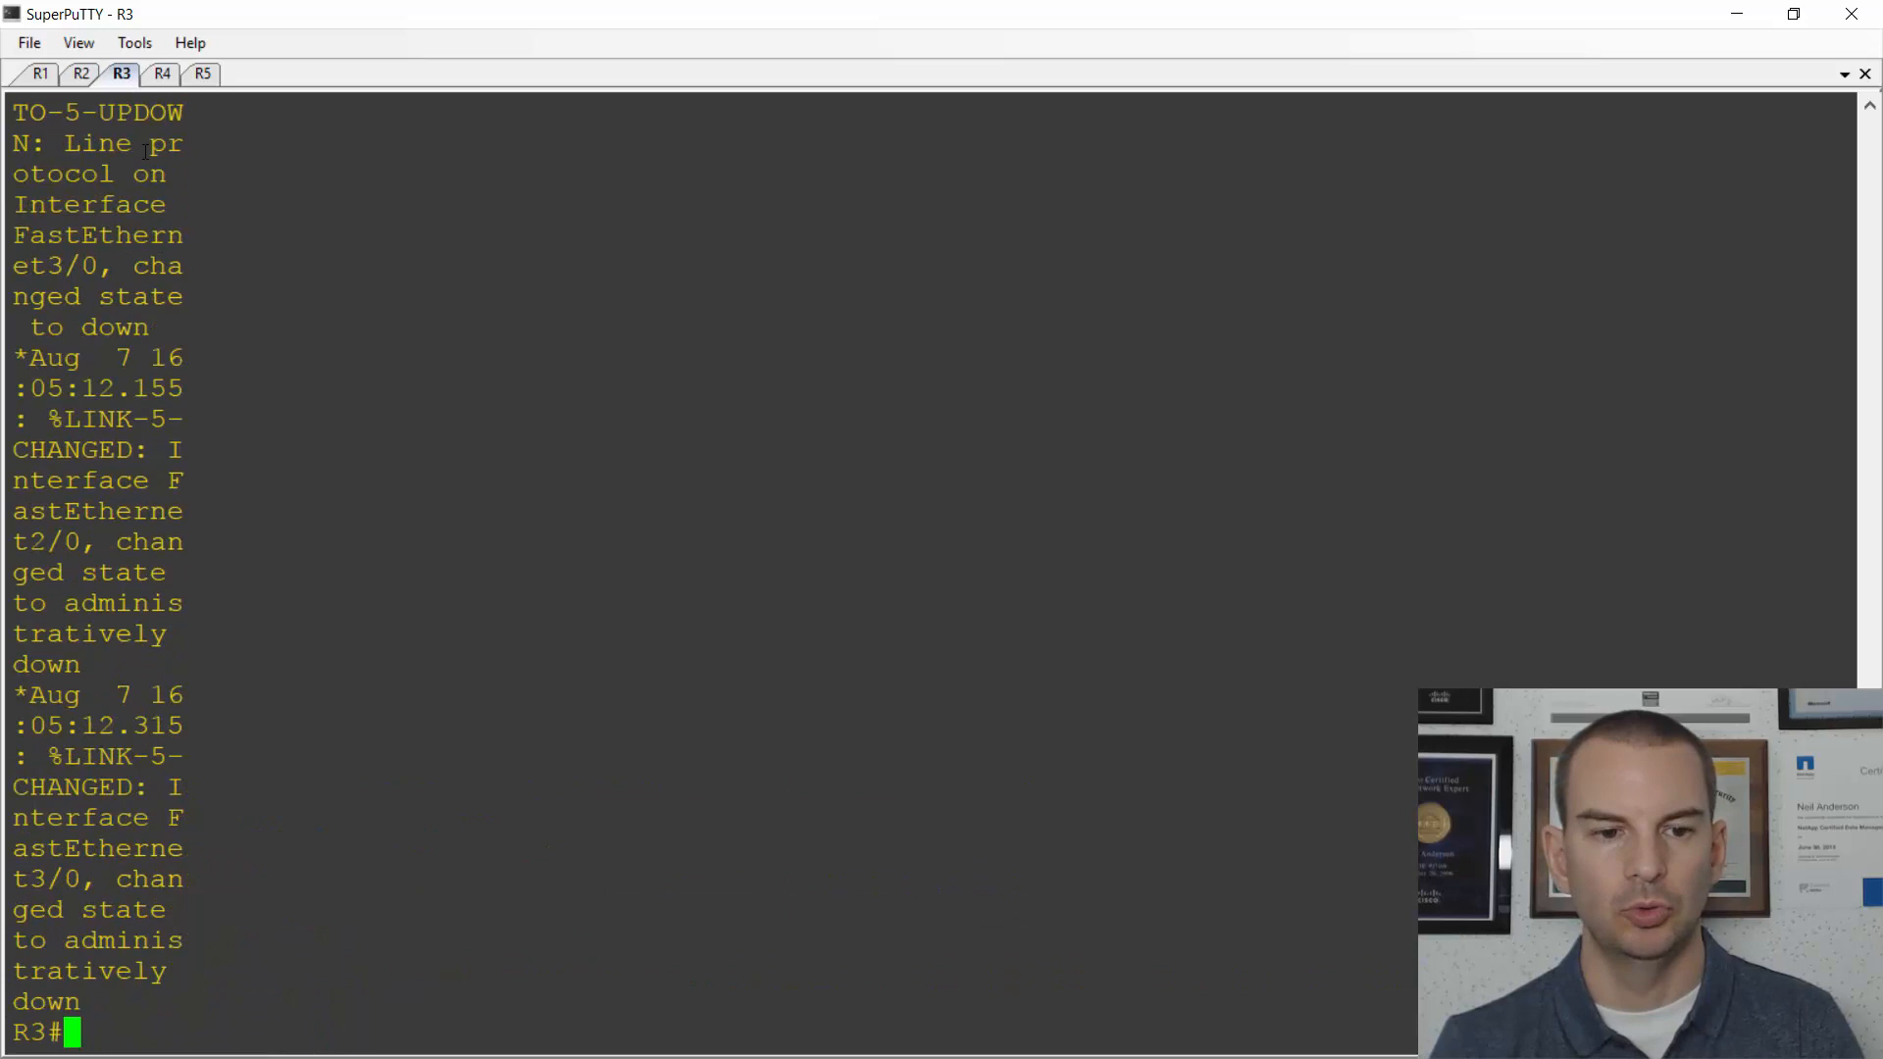
click(161, 74)
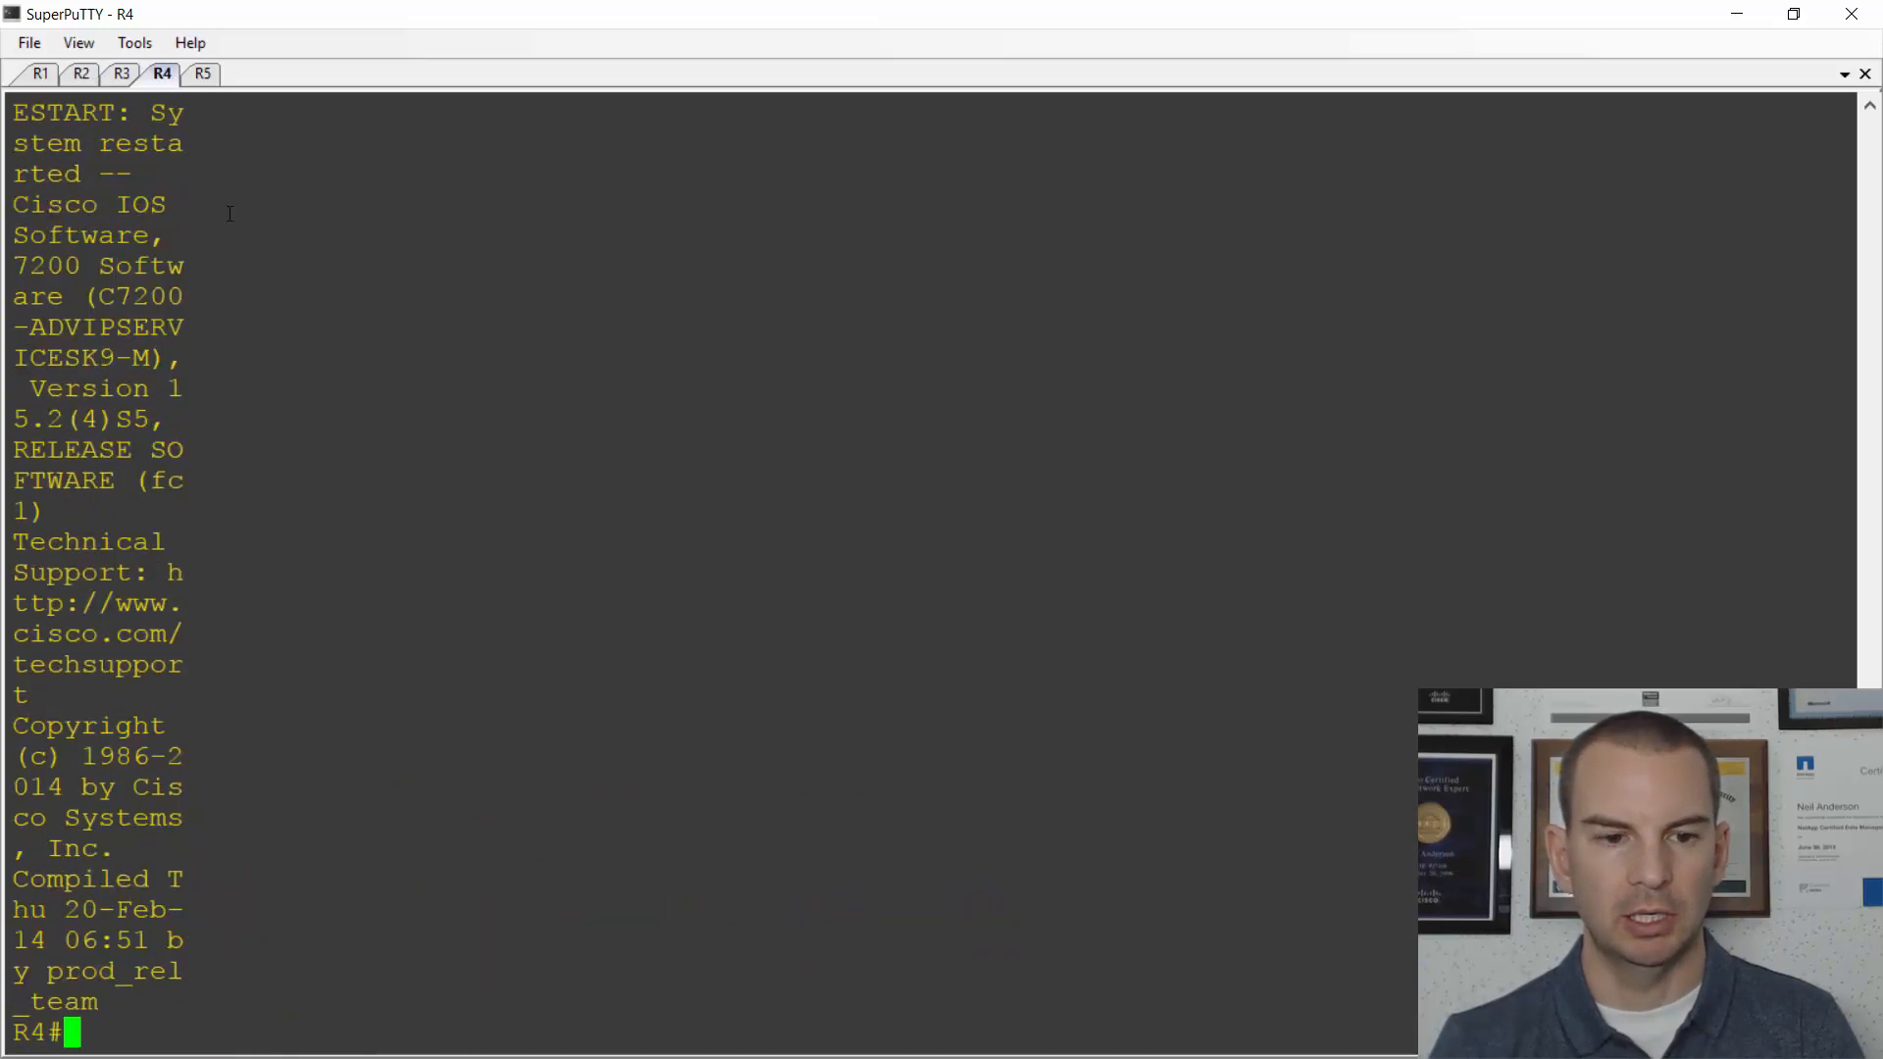
click(202, 73)
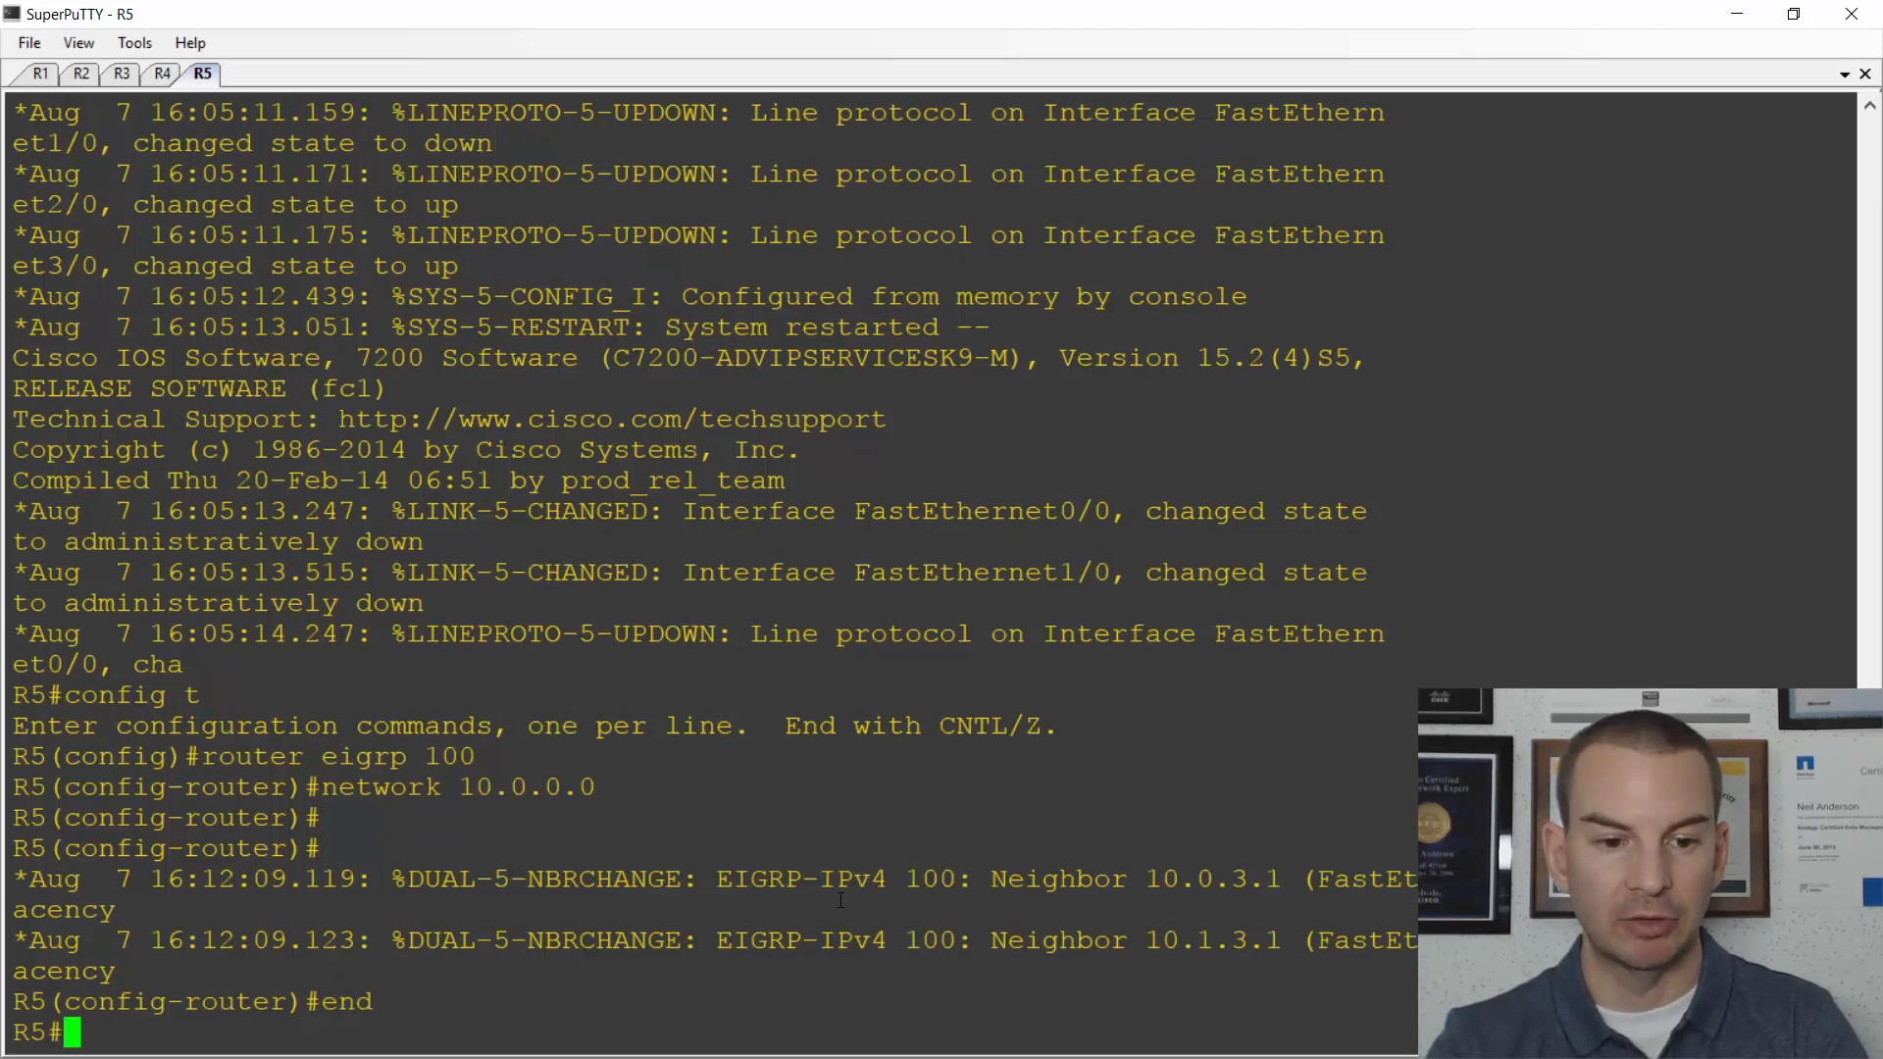
- Run 'sh ip eigrp nei' on R5 to list its two EIGRP neighbors
text(sh ip)
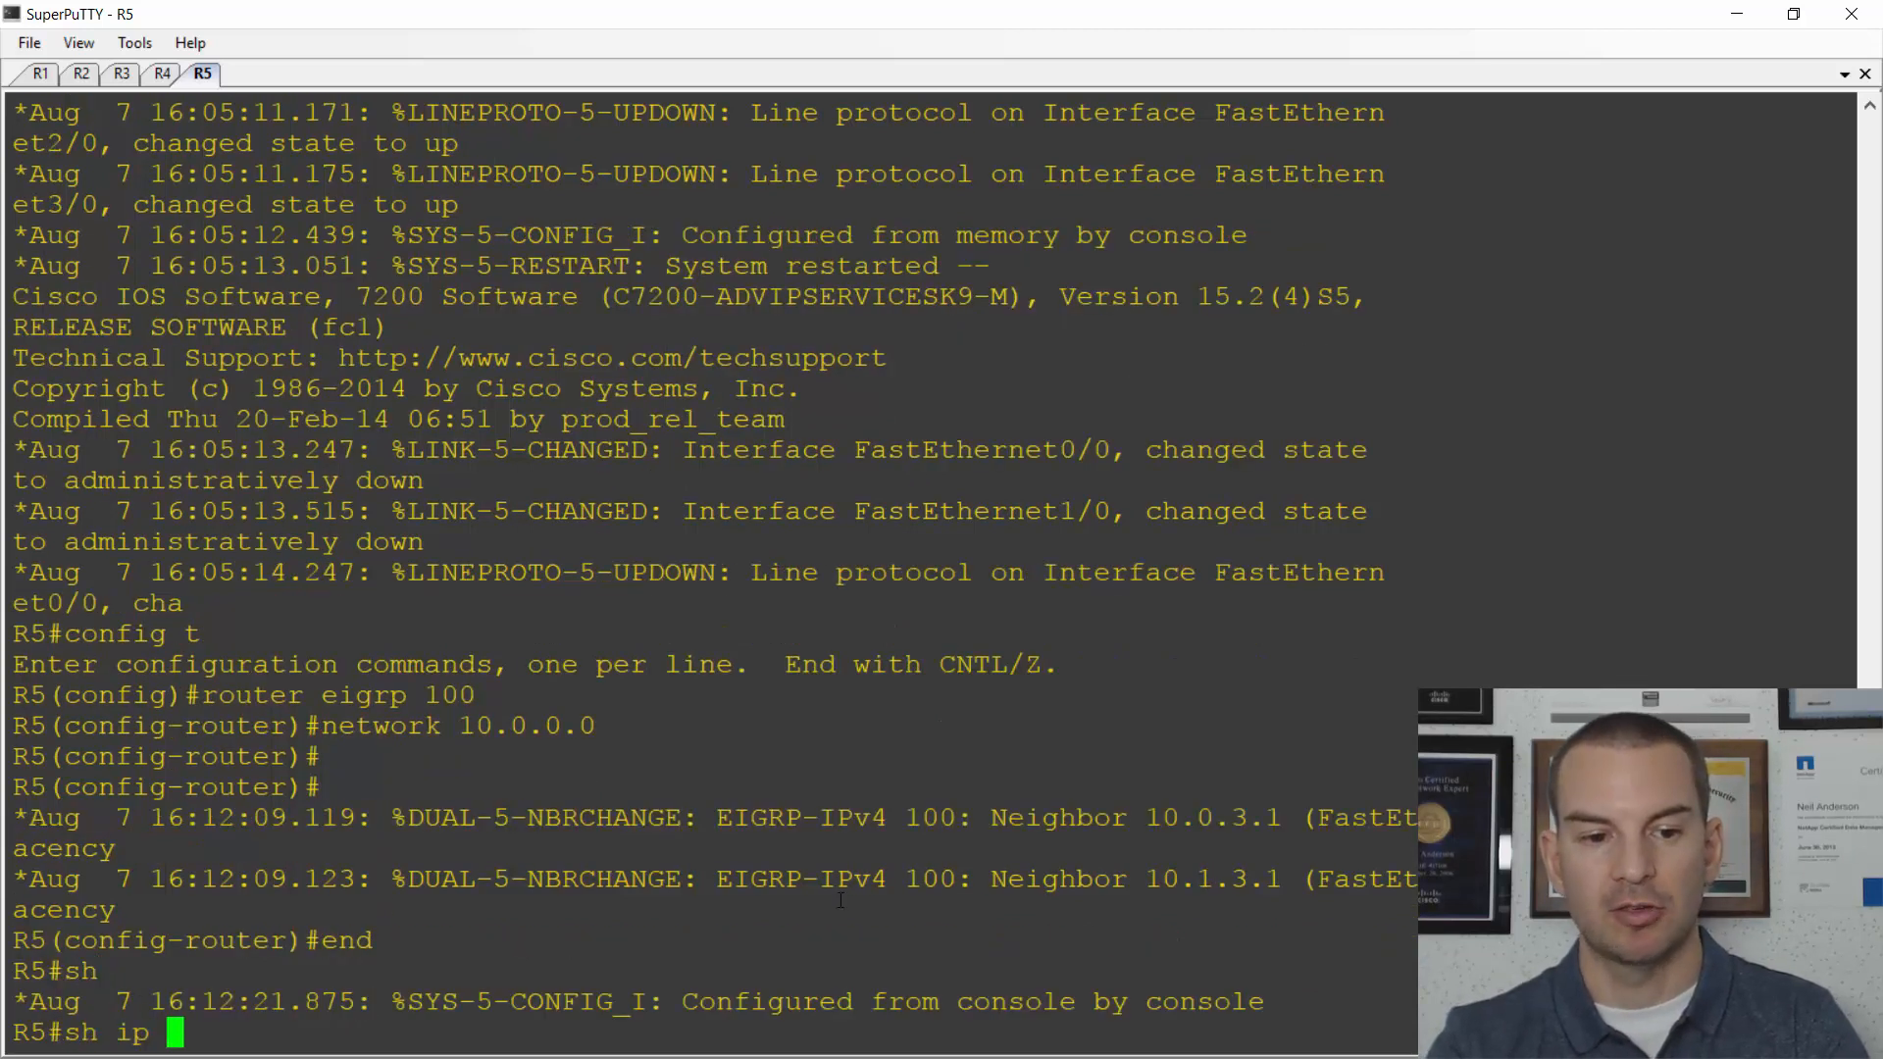
text(eigrp nei)
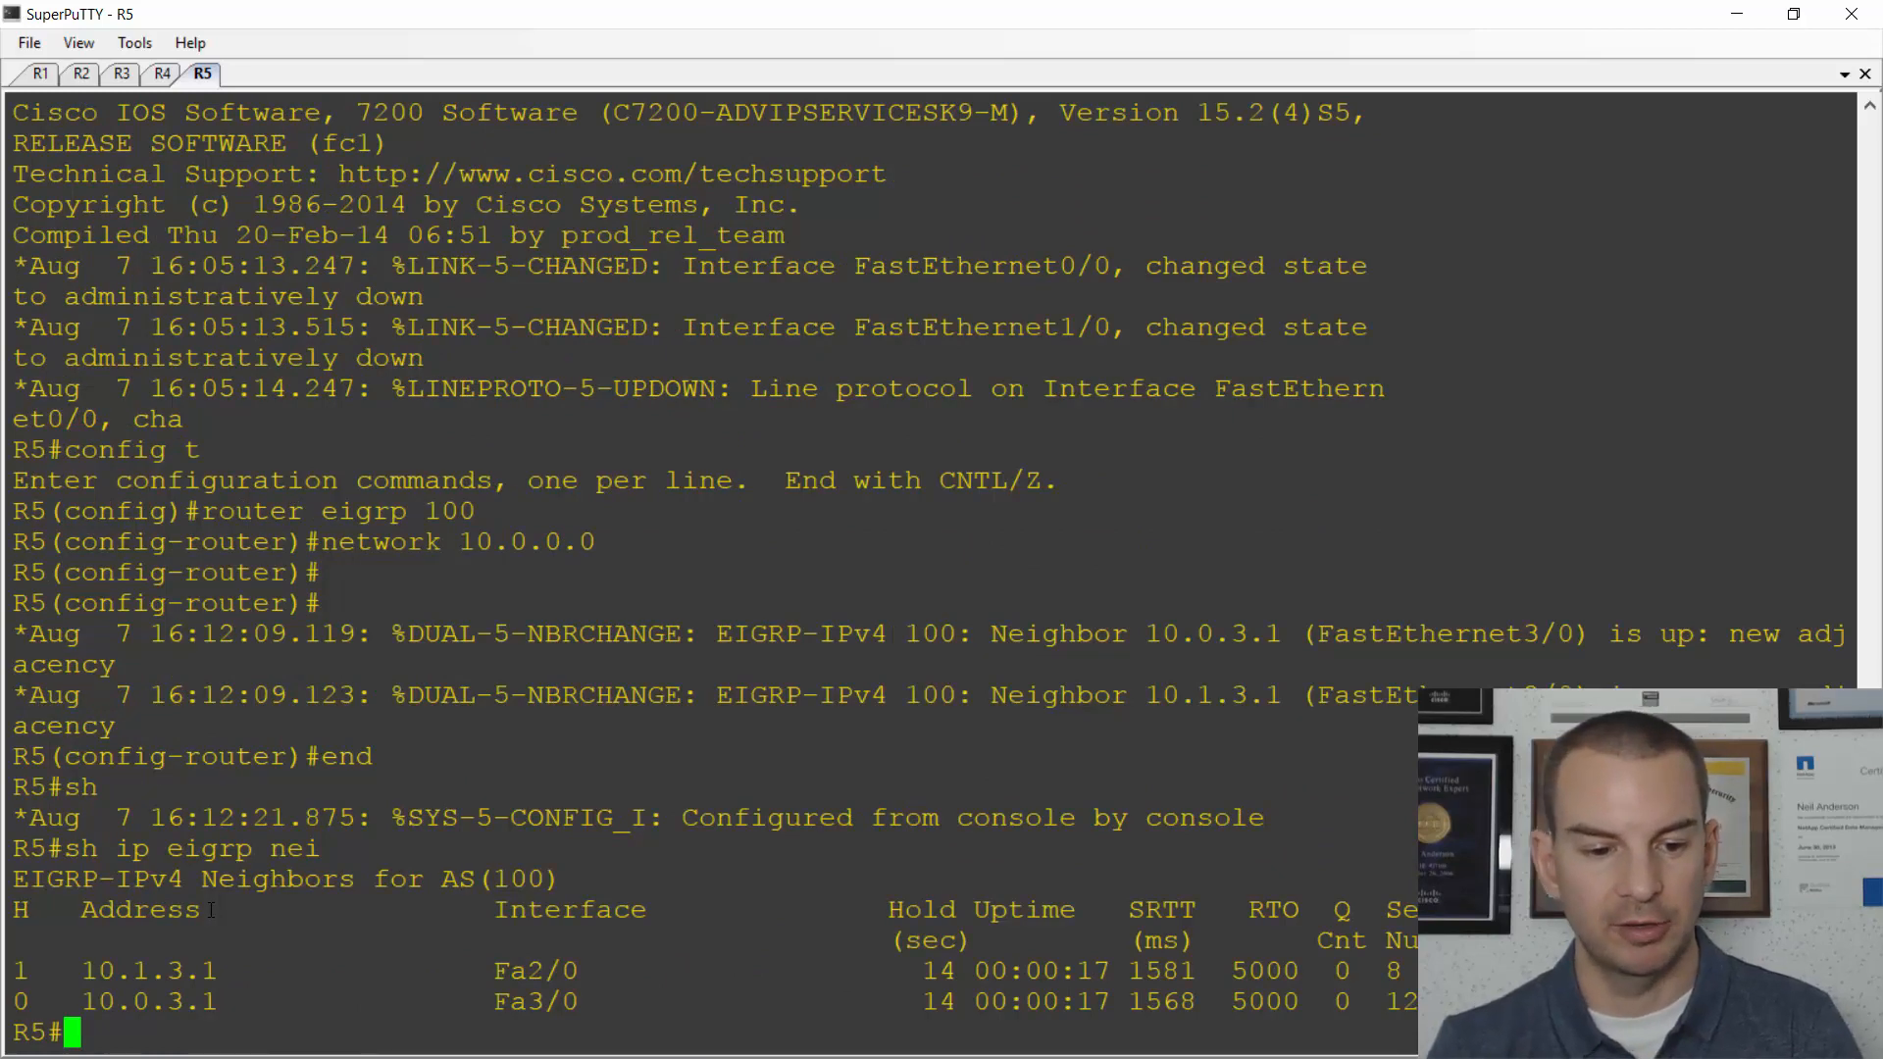
key(alt+tab)
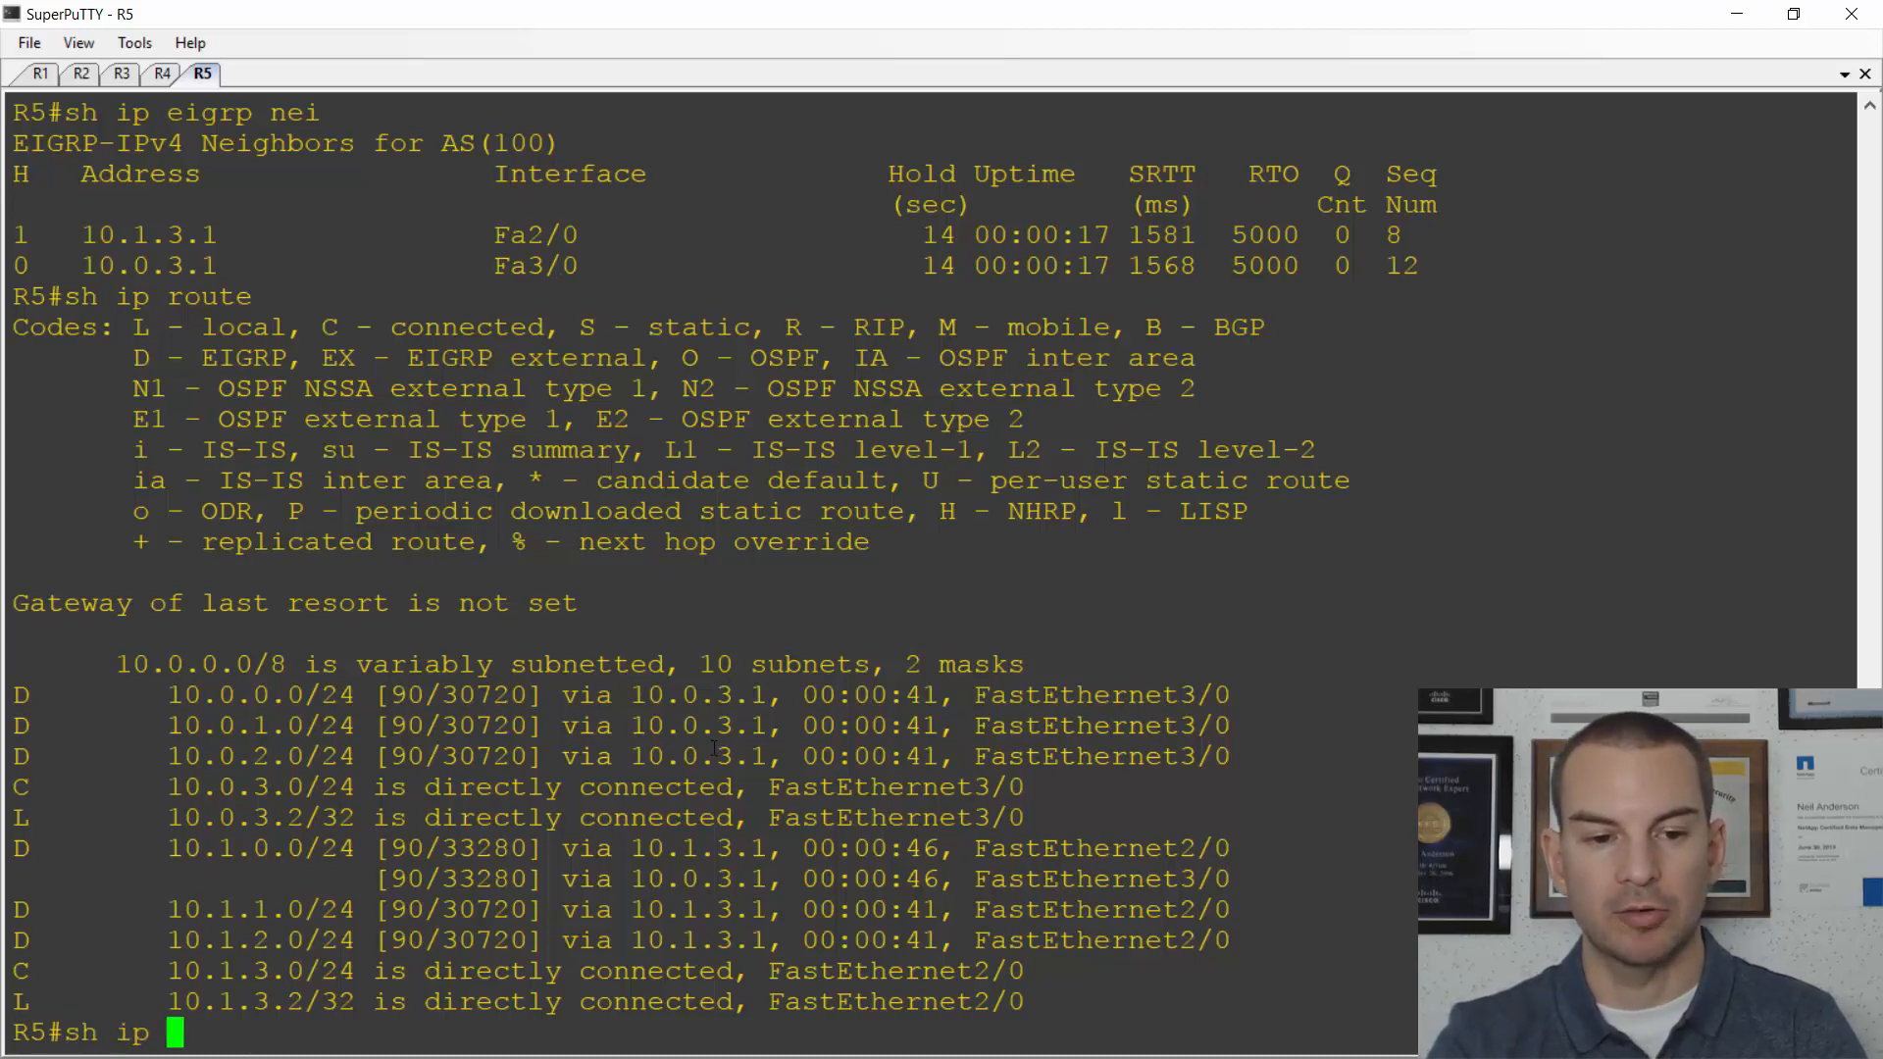
- Run 'sh ip protocols' on R5 and page through the full EIGRP 100 output
text(protocols)
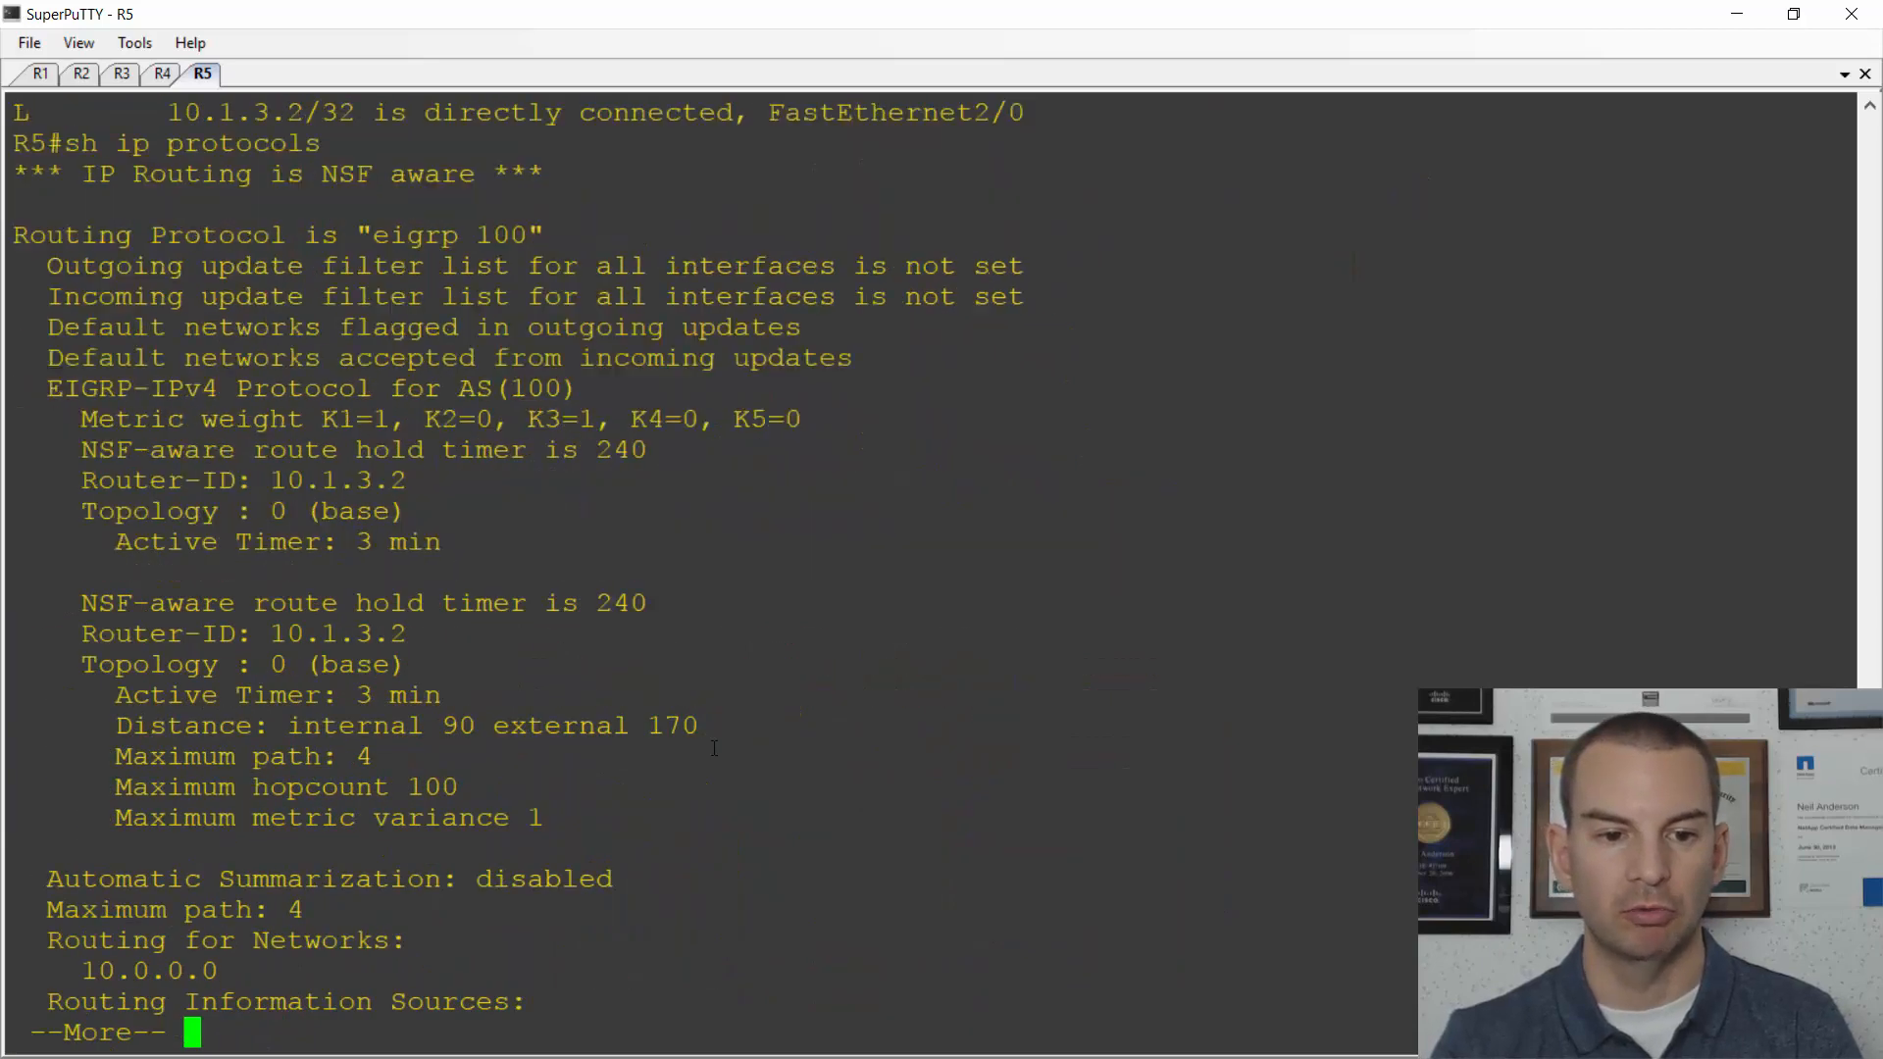
key(space)
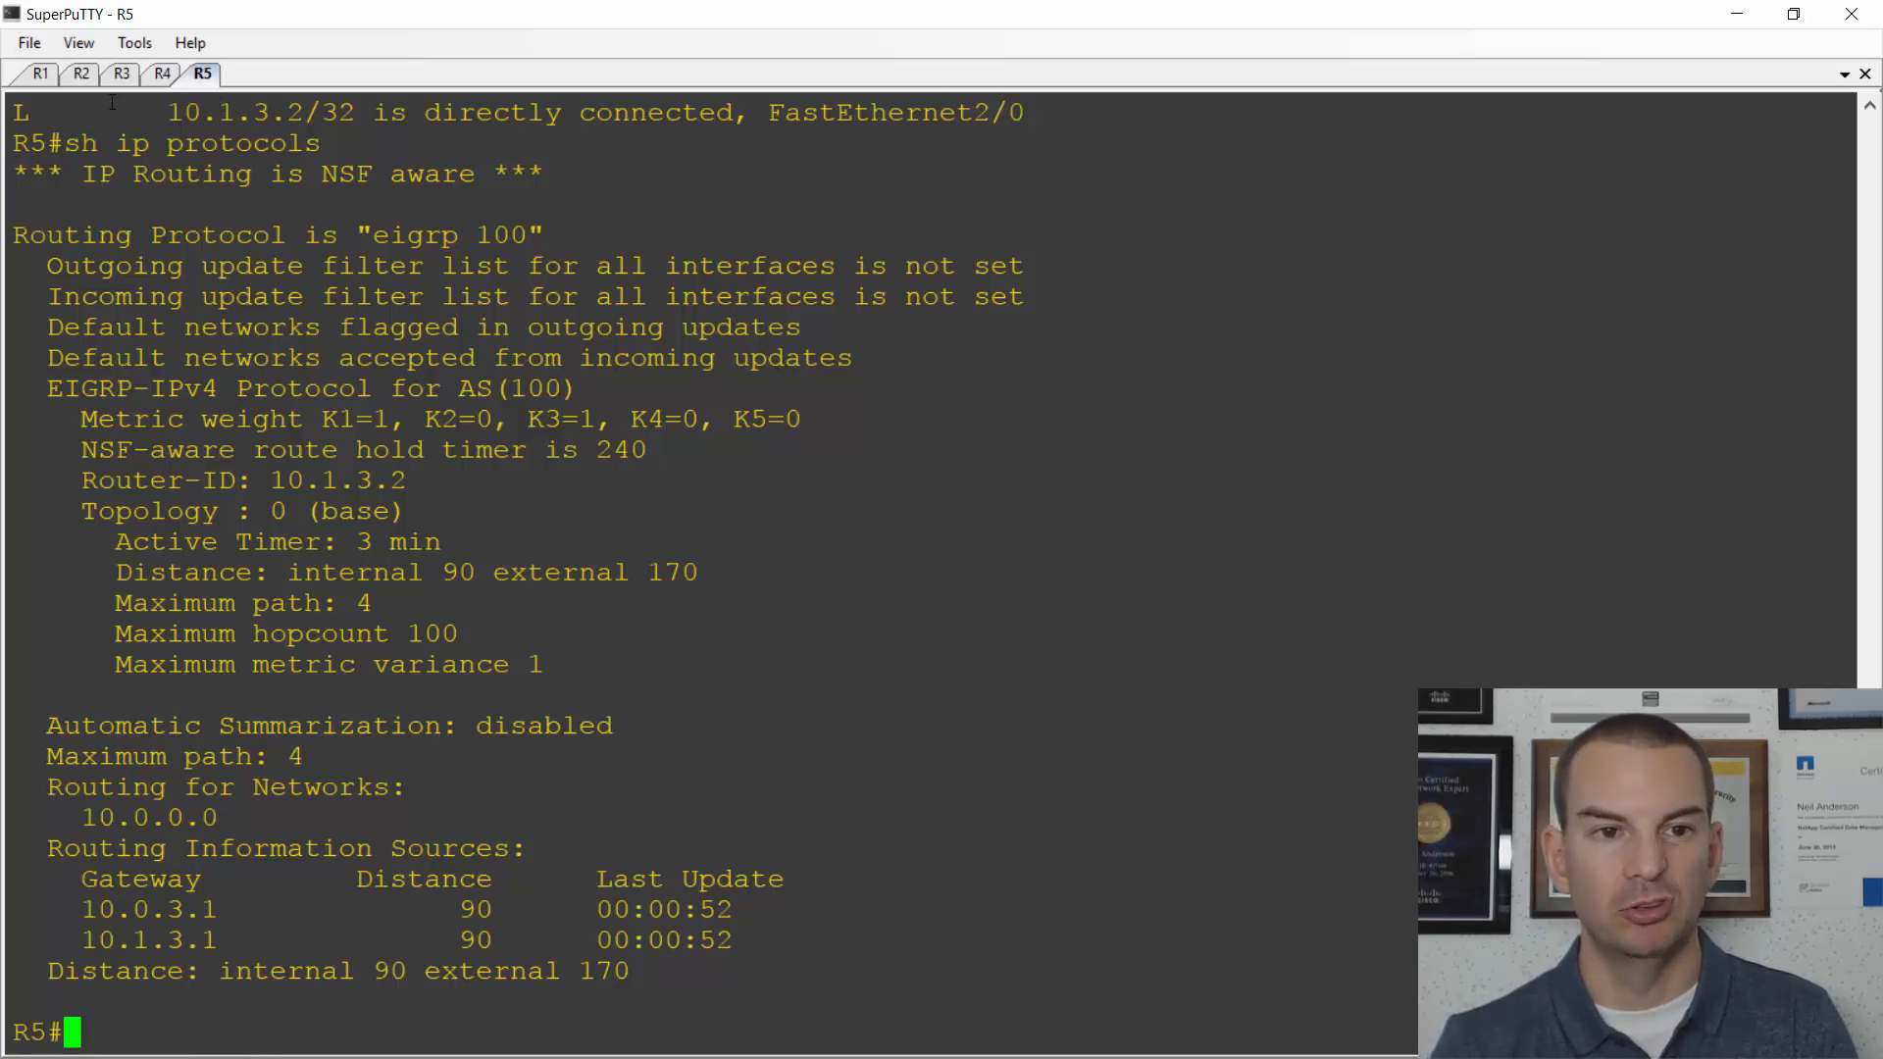
click(122, 74)
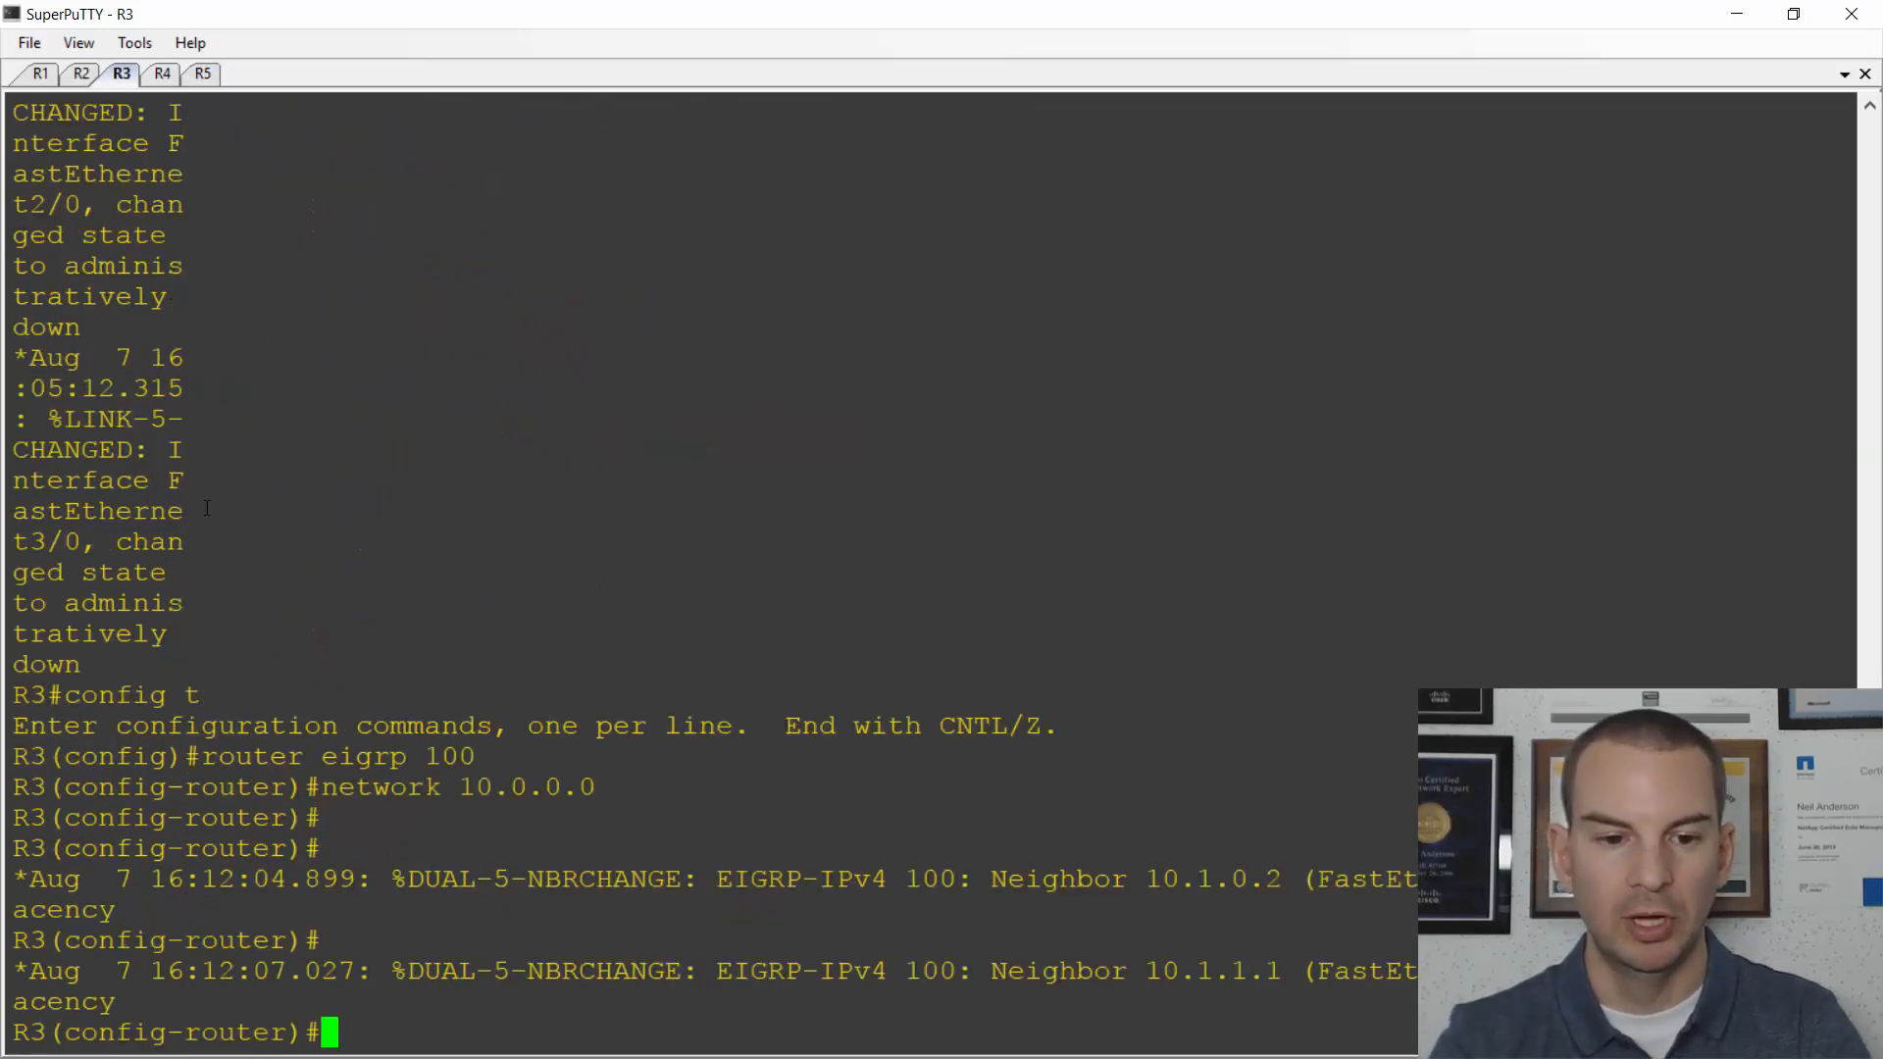
- Leave config mode on R3 with 'end' and page through its full routing table
text(end)
text(sh ip route)
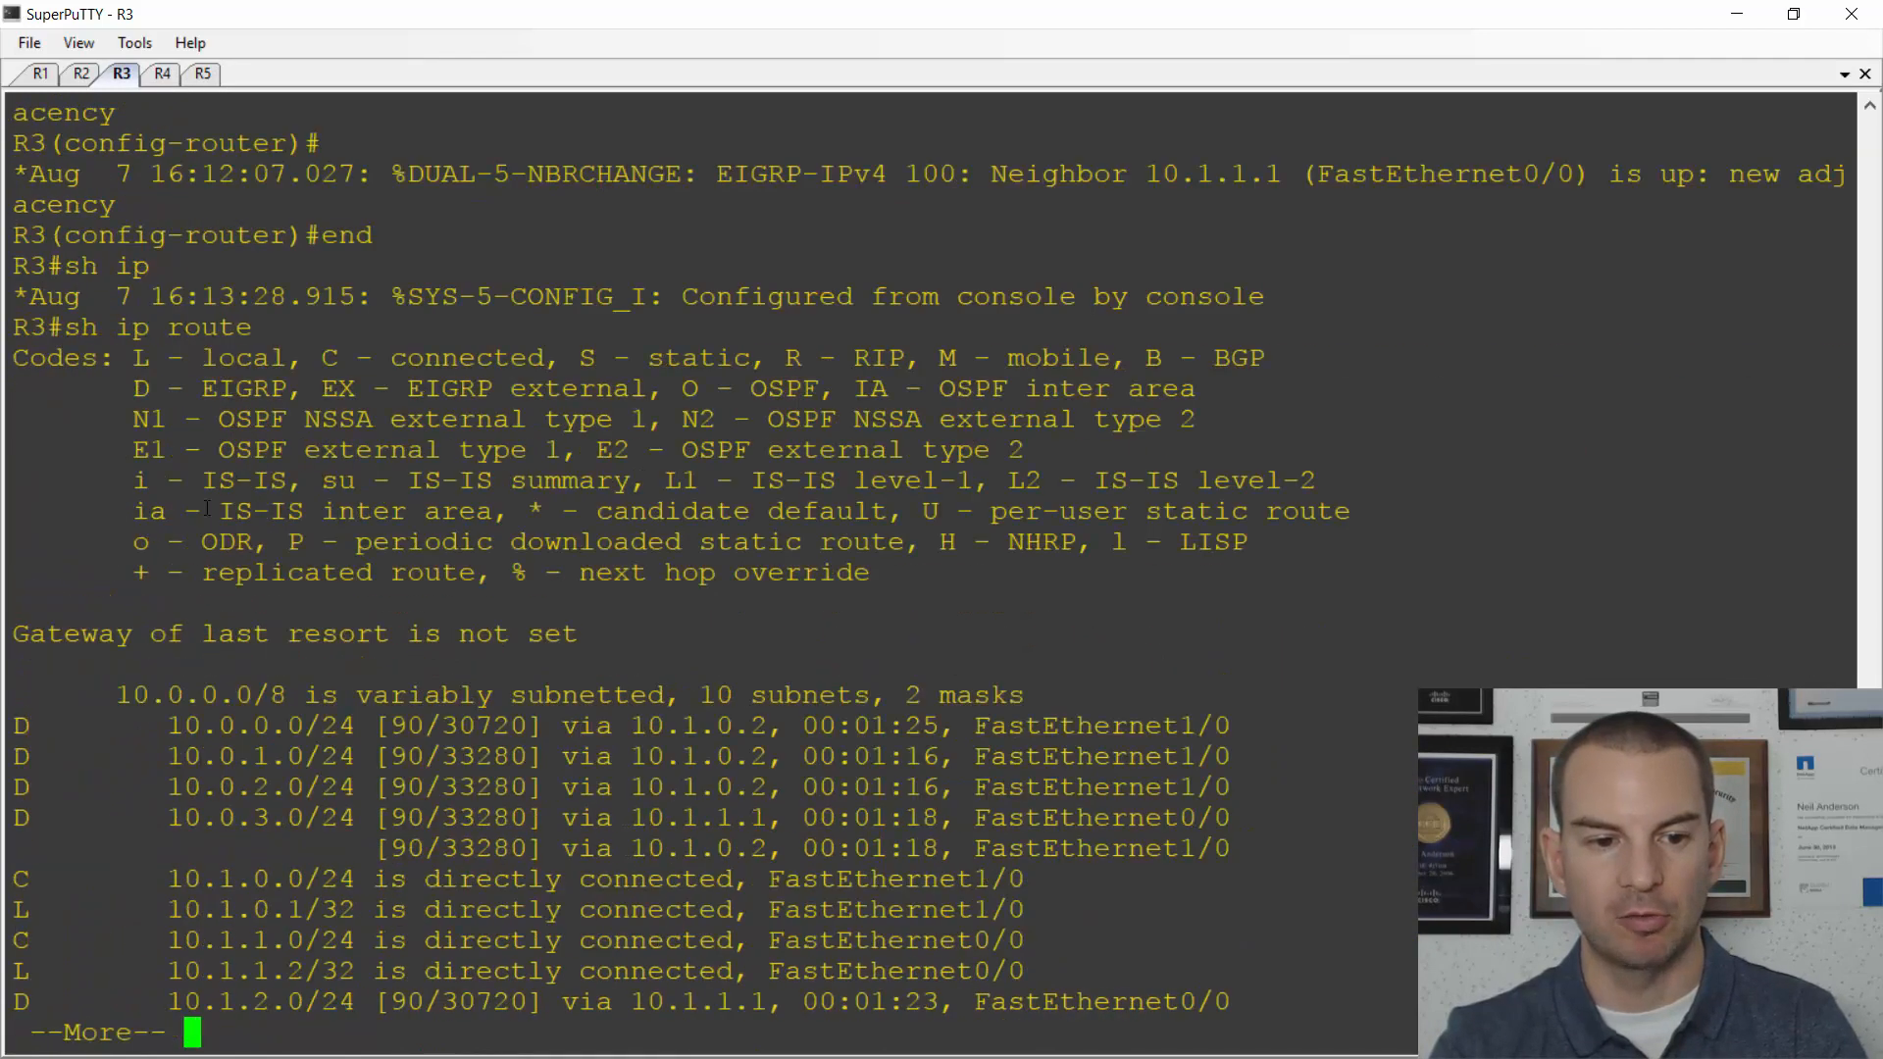
key(space)
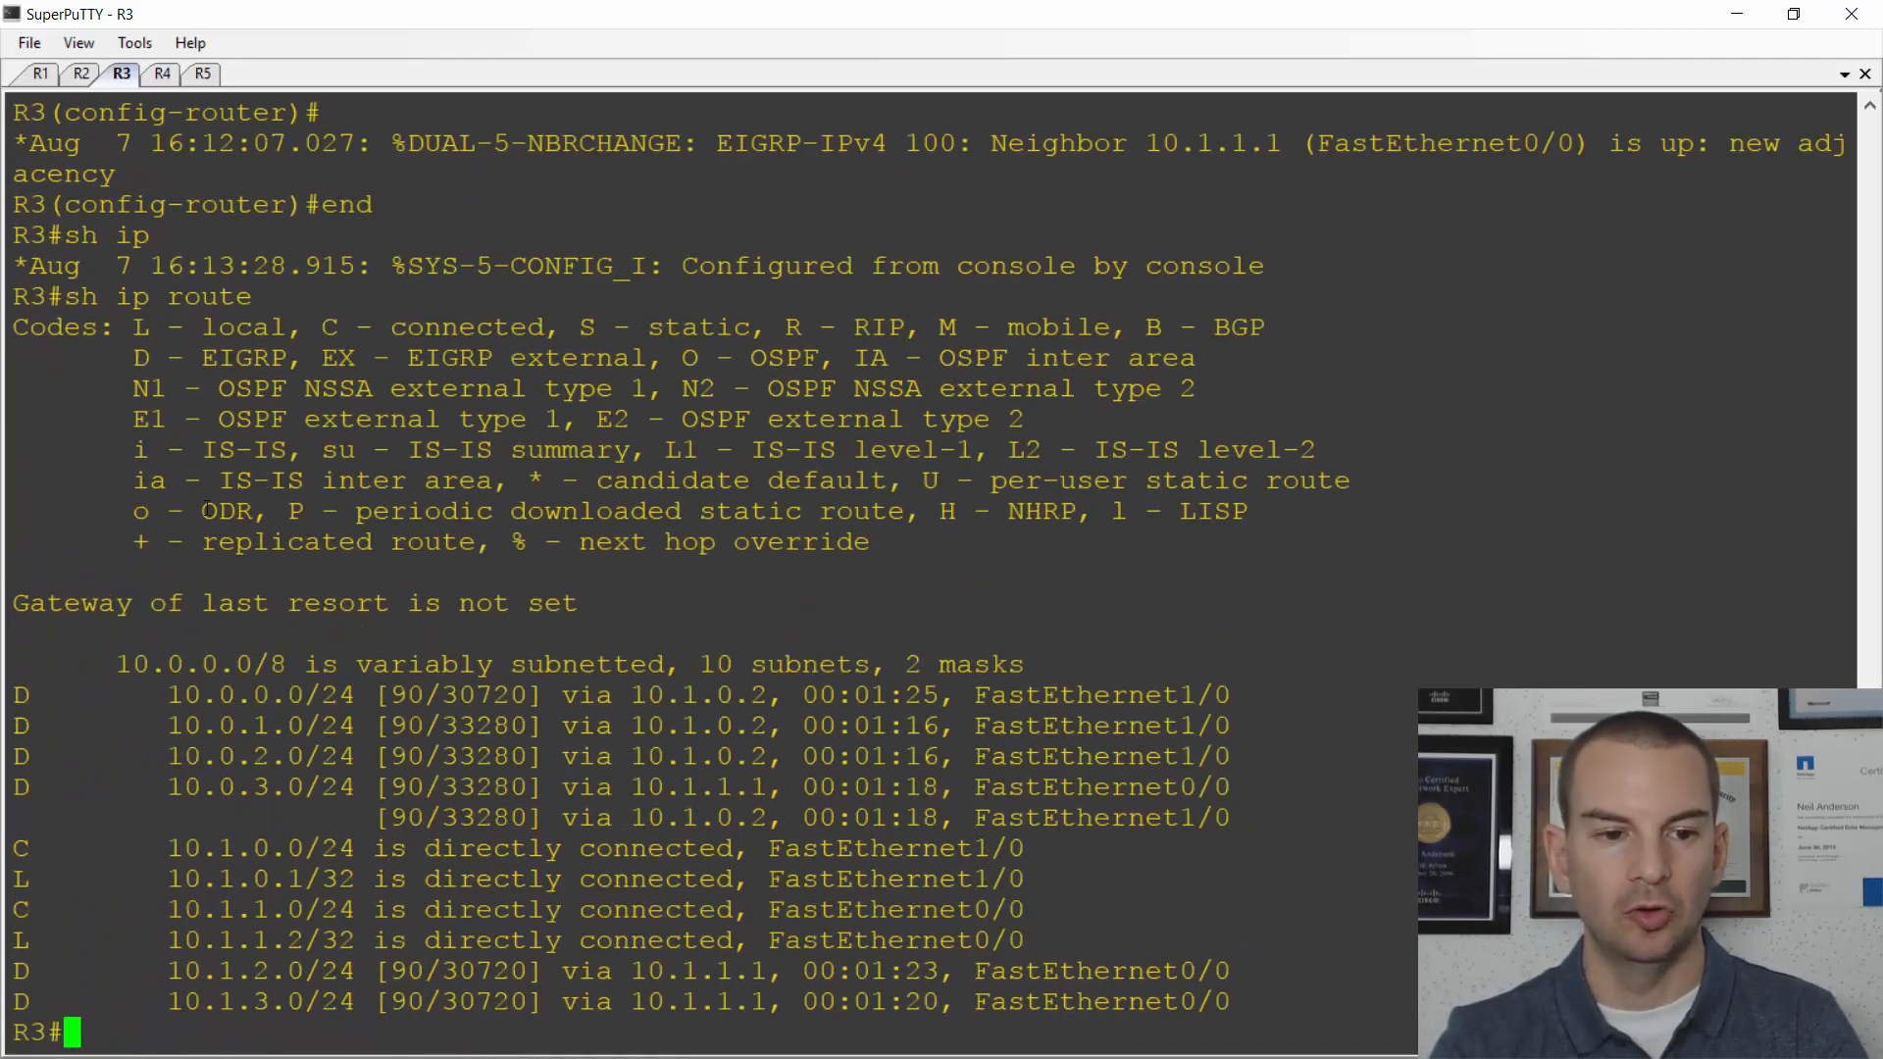
text(s)
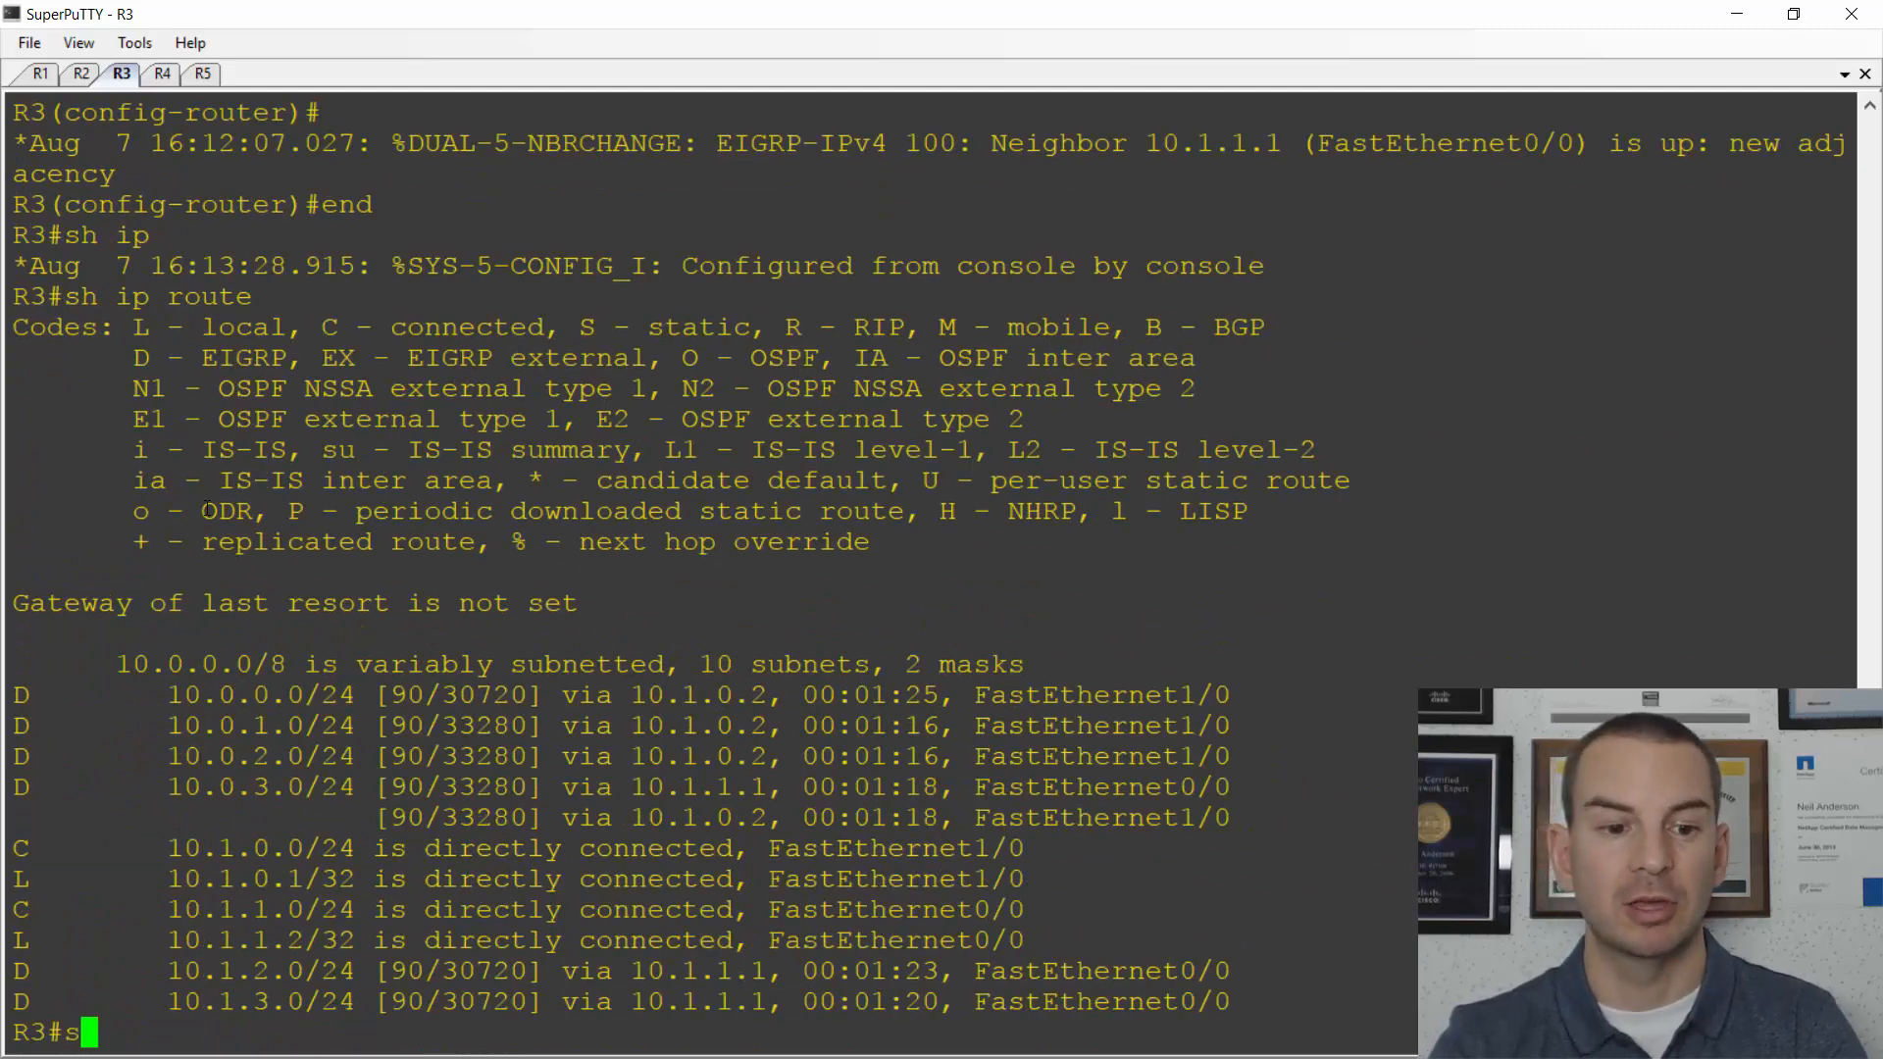